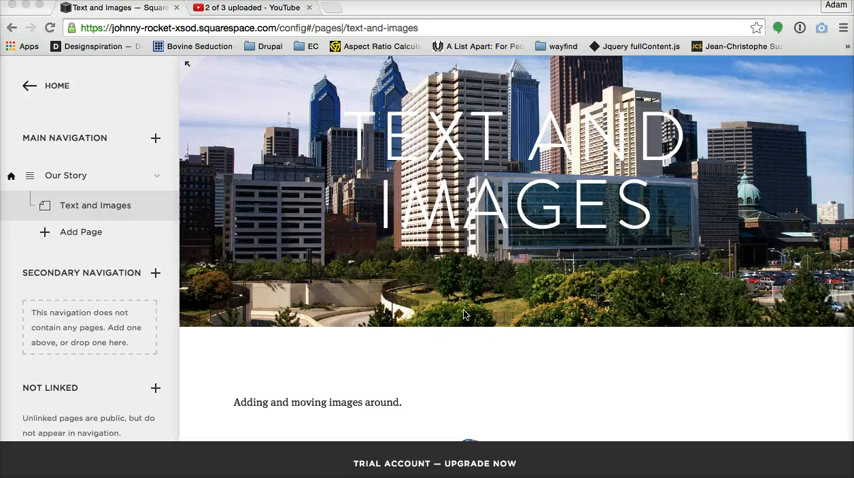
mouse_move(556, 278)
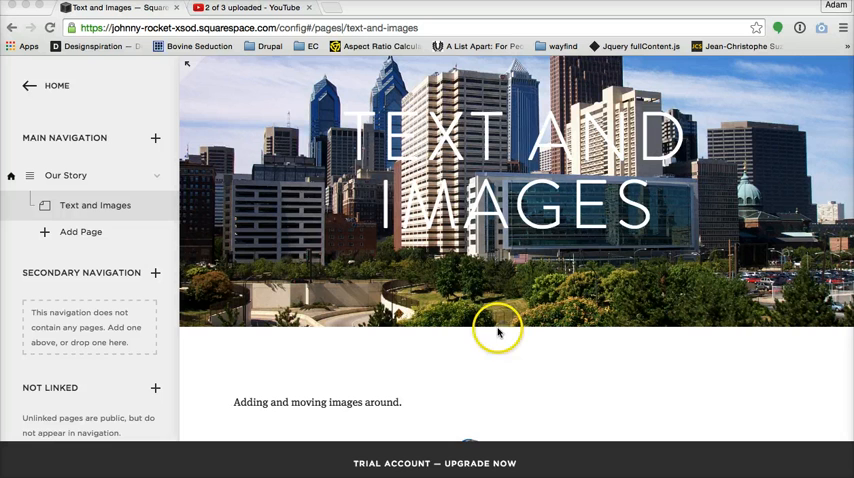
mouse_move(454, 340)
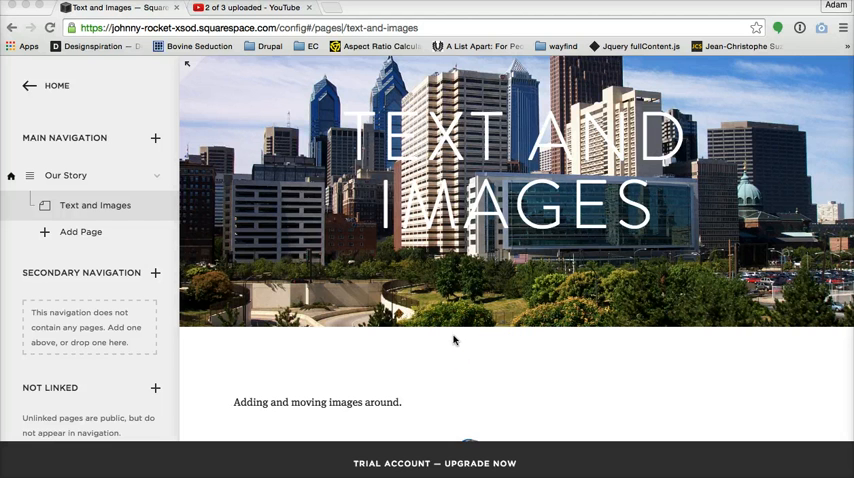
- Scroll through the page to review the stacked logos, gallery and video before editing
scroll("down", 3)
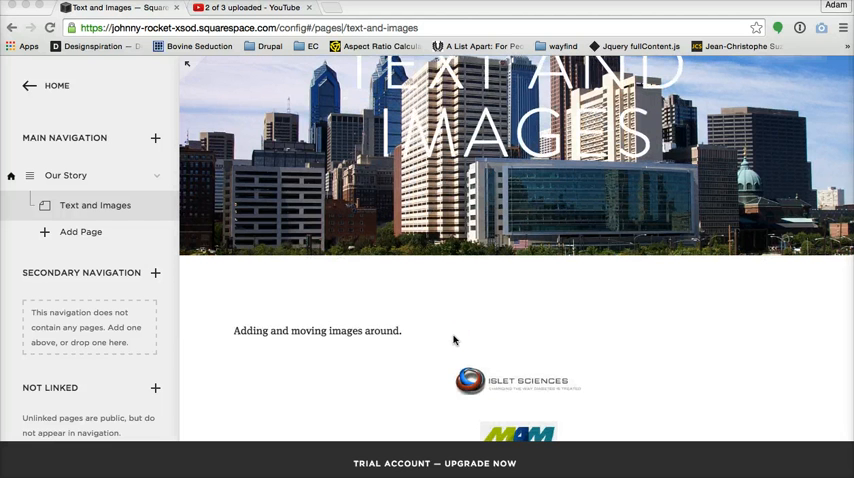
scroll("down", 3)
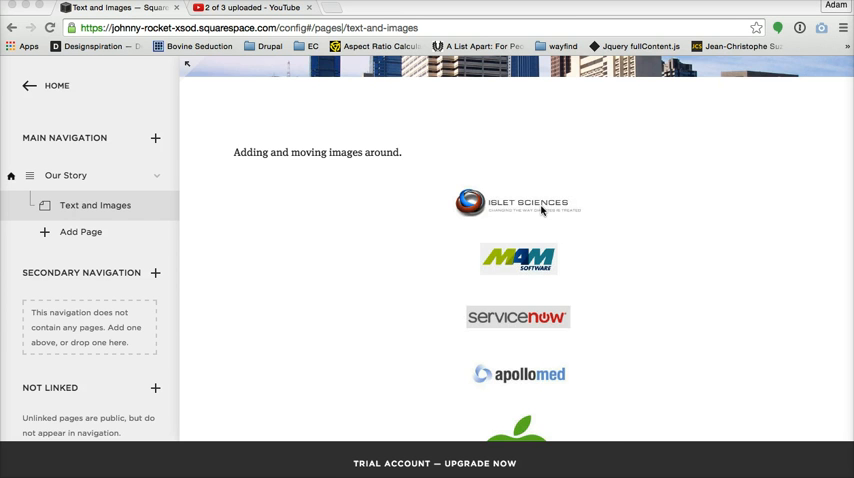
scroll("down", 3)
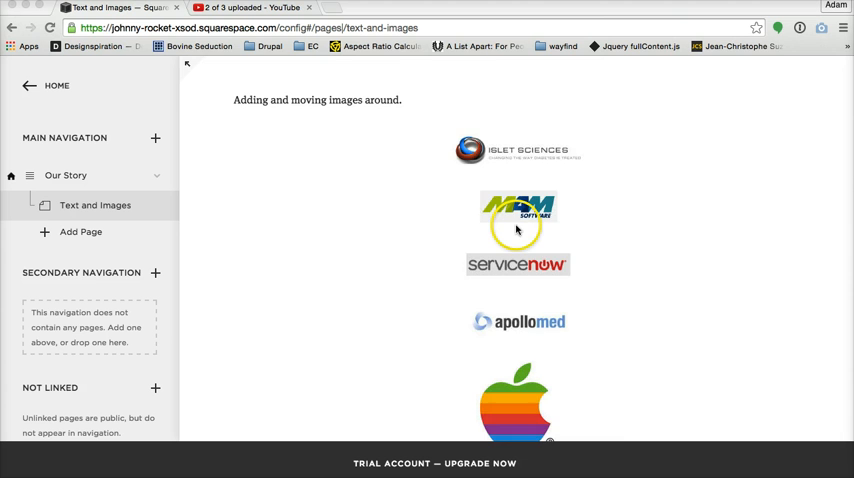
scroll("down", 3)
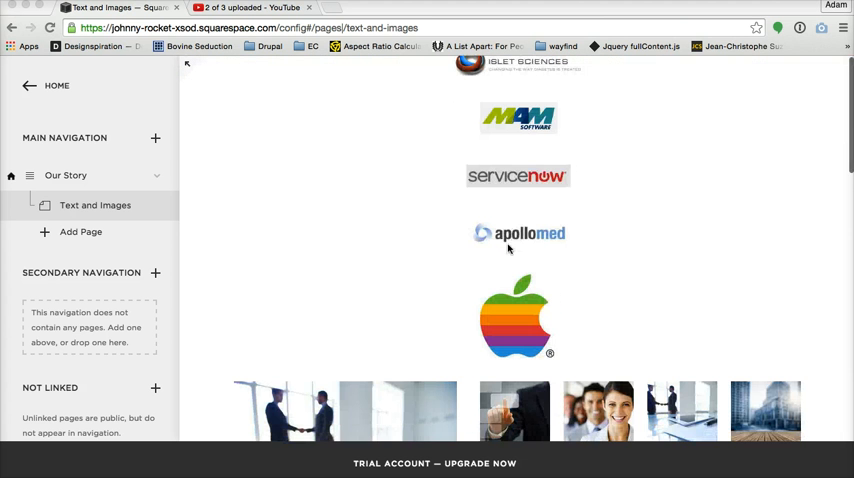
scroll("up", 3)
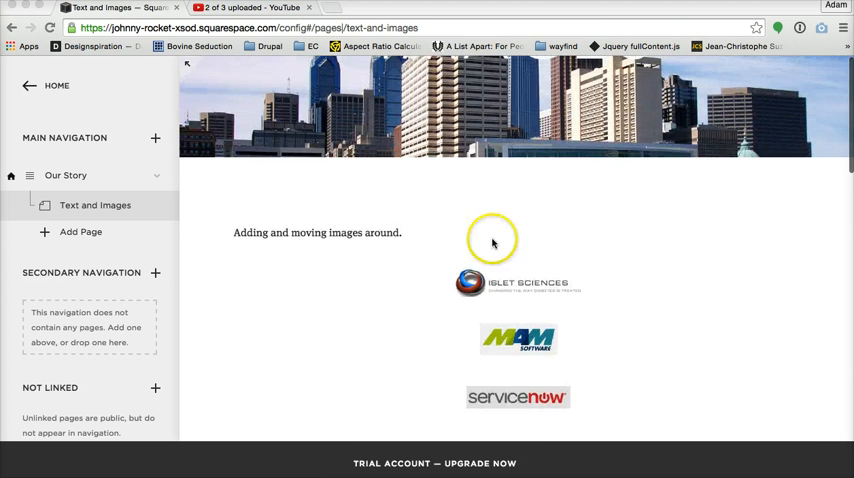
scroll("down", 3)
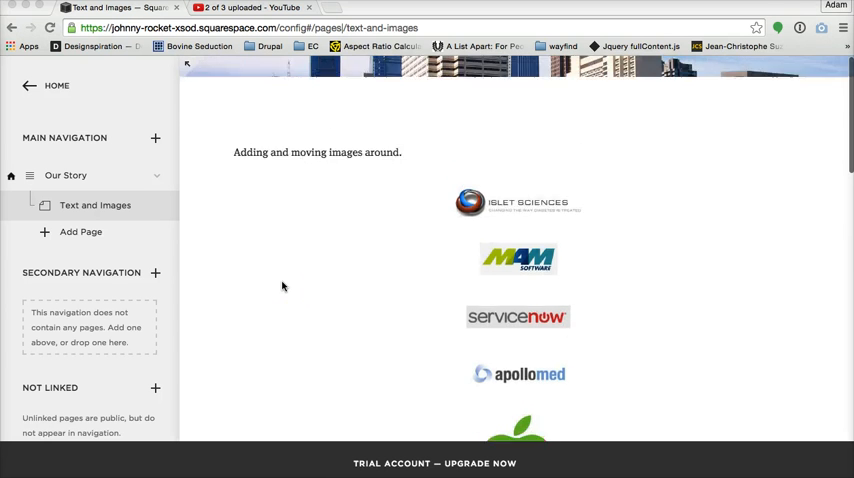
scroll("down", 3)
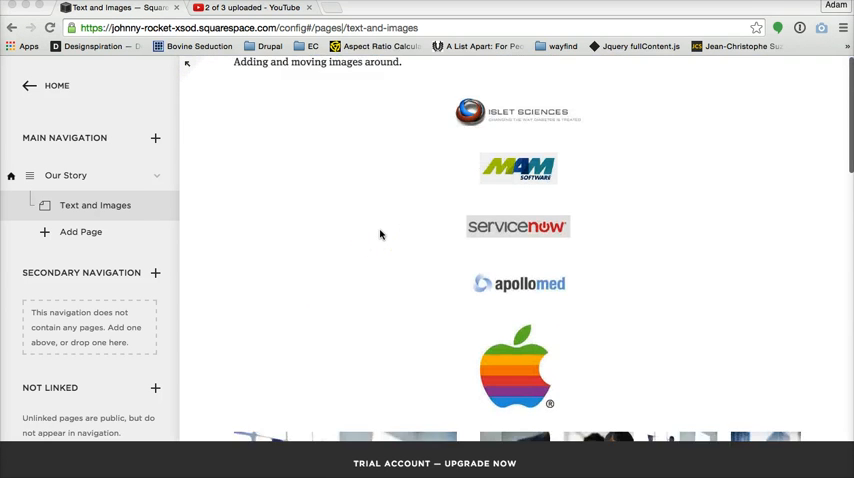
scroll("up", 3)
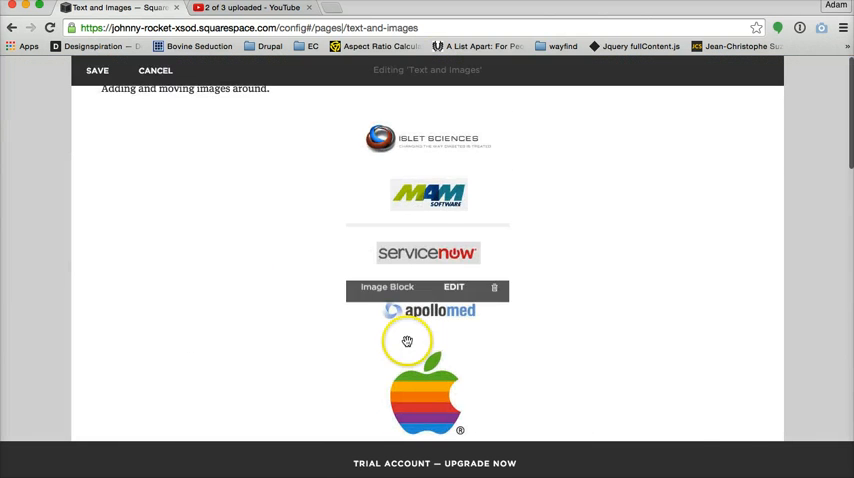
scroll("down", 3)
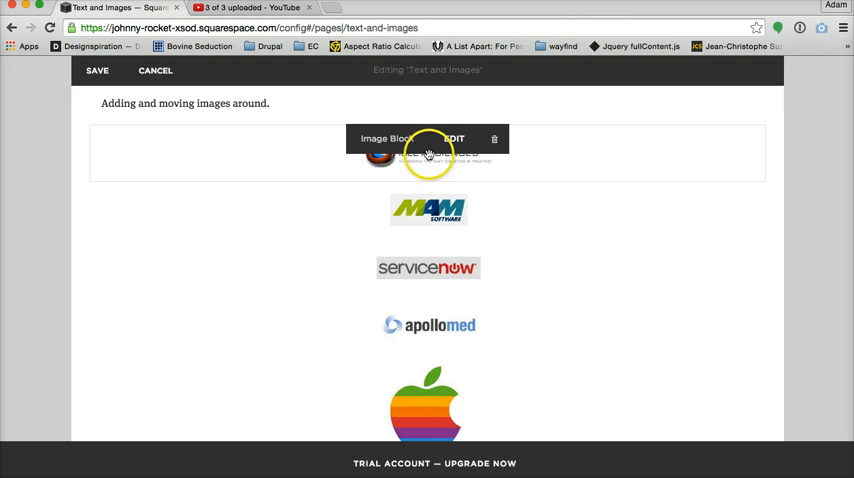
- Turn Stretch off on the Islet Sciences image block so logos can sit side by side
left_click(452, 138)
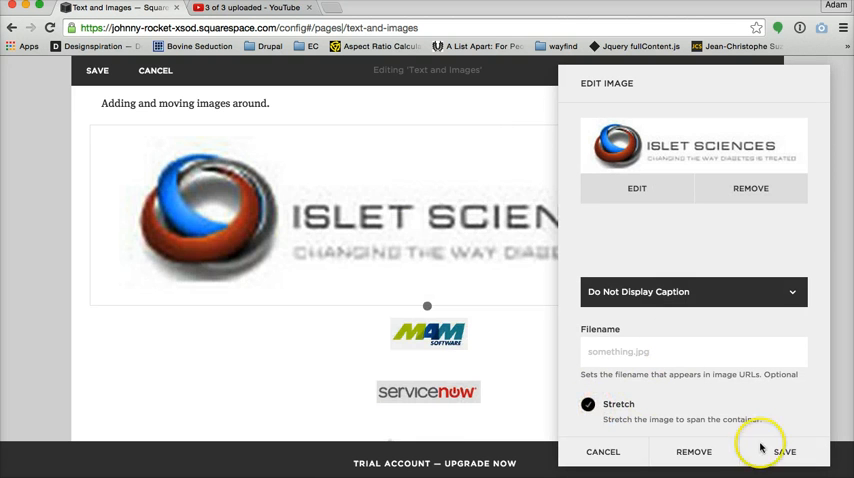
mouse_move(420, 224)
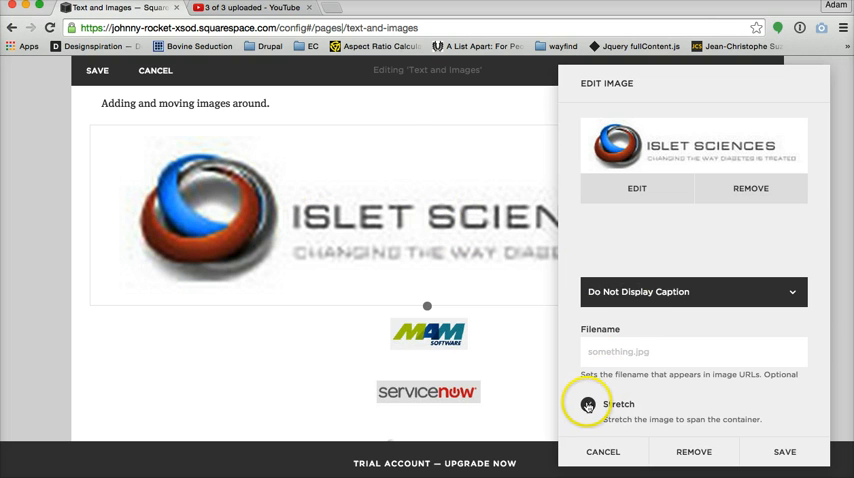
left_click(588, 404)
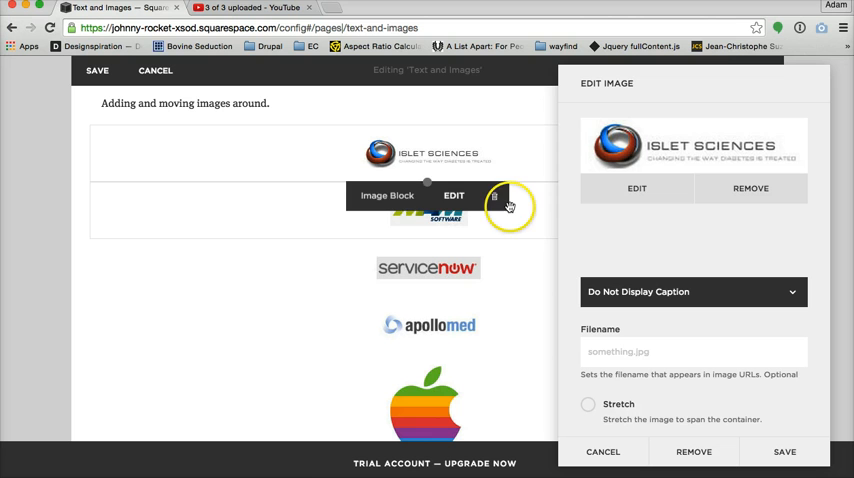
mouse_move(358, 142)
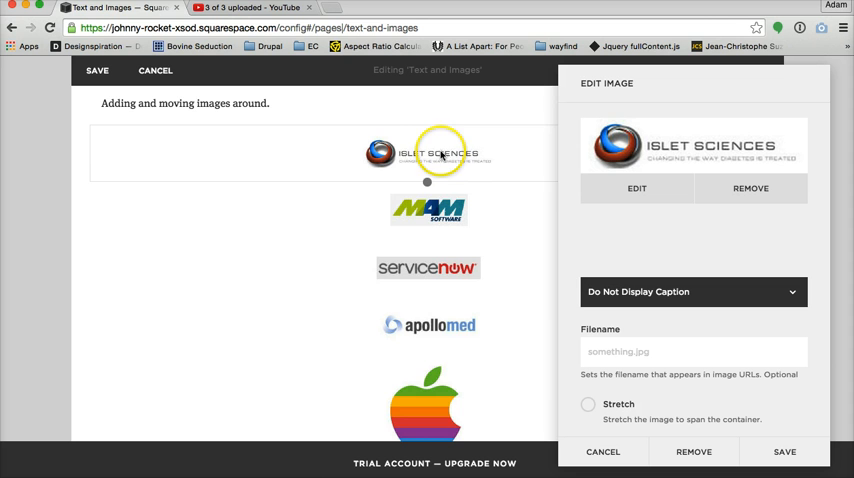
scroll("down", 3)
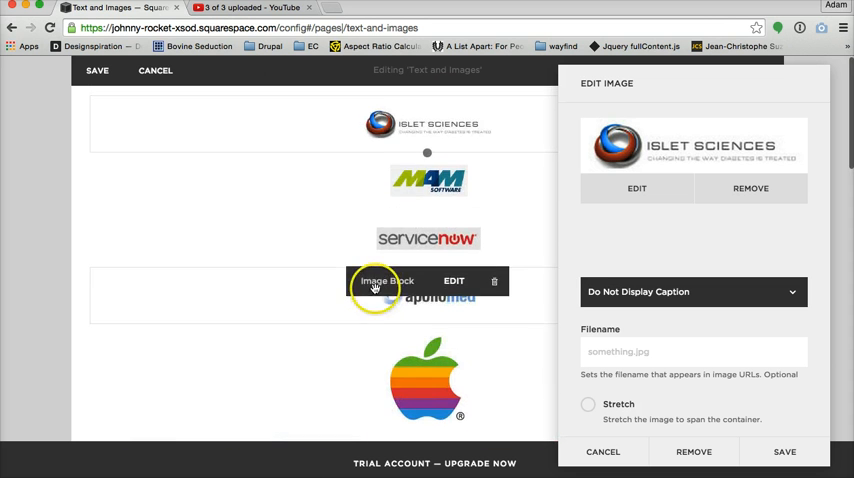
scroll("down", 3)
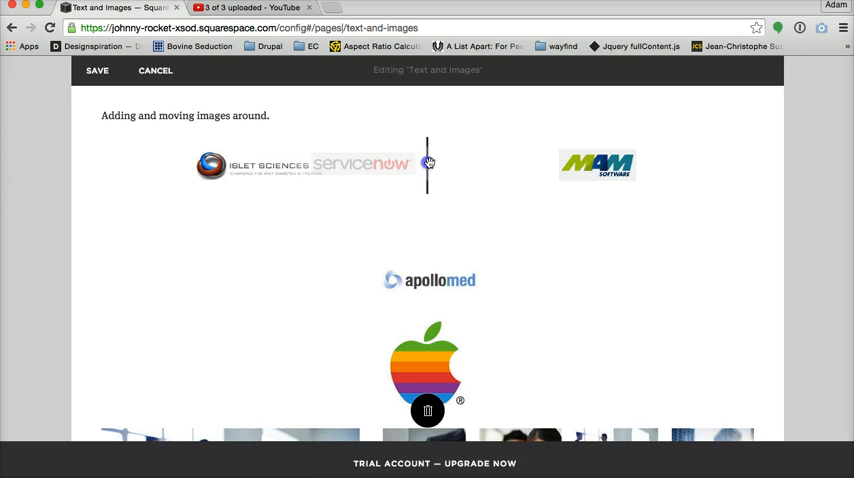
- Drag MAM, Apple and ServiceNow into a row with Islet Sciences, dropping apollomed below the row
left_click(428, 164)
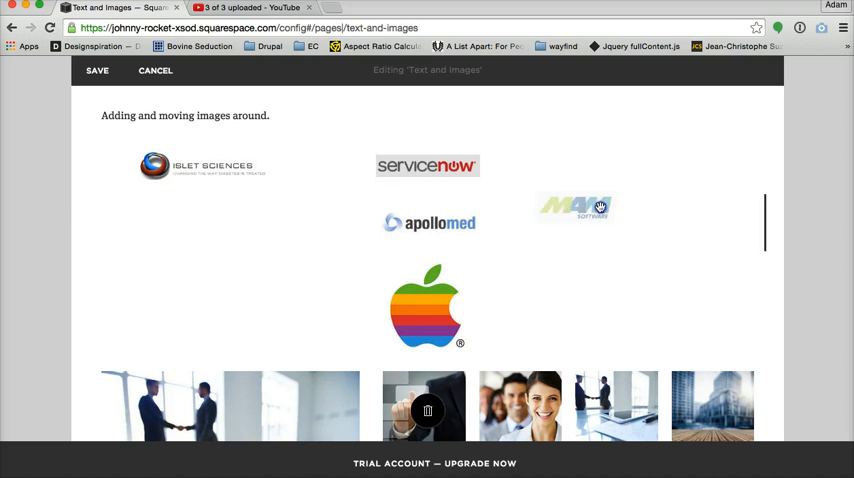
left_click_drag(600, 208, 512, 212)
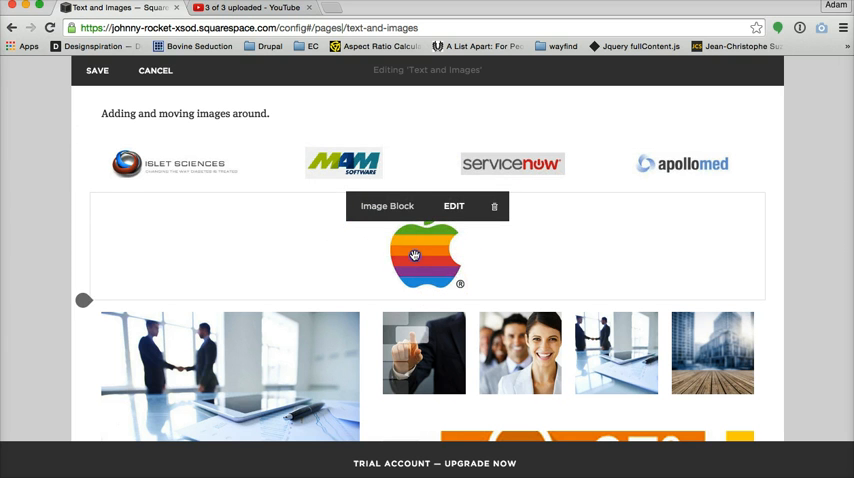
left_click_drag(414, 254, 408, 188)
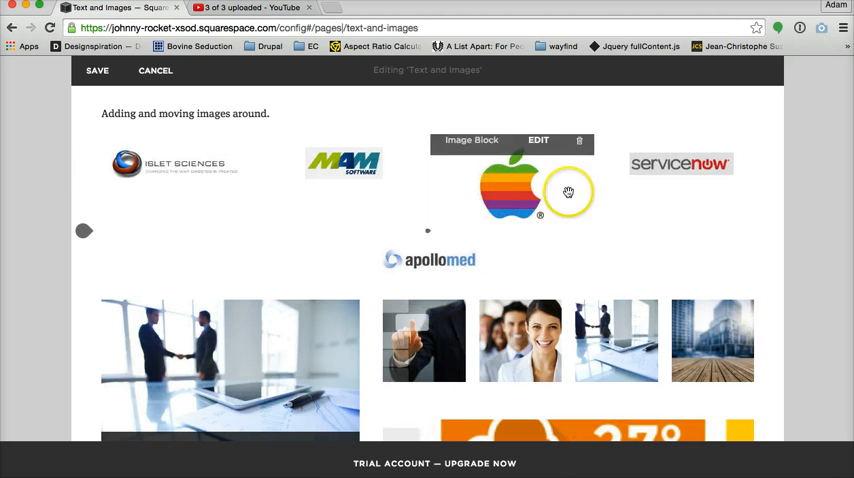
left_click_drag(568, 192, 500, 194)
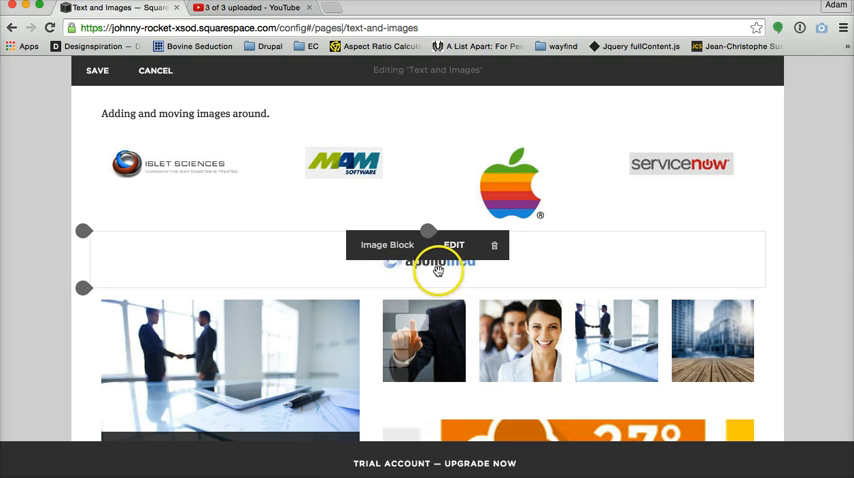
mouse_move(442, 272)
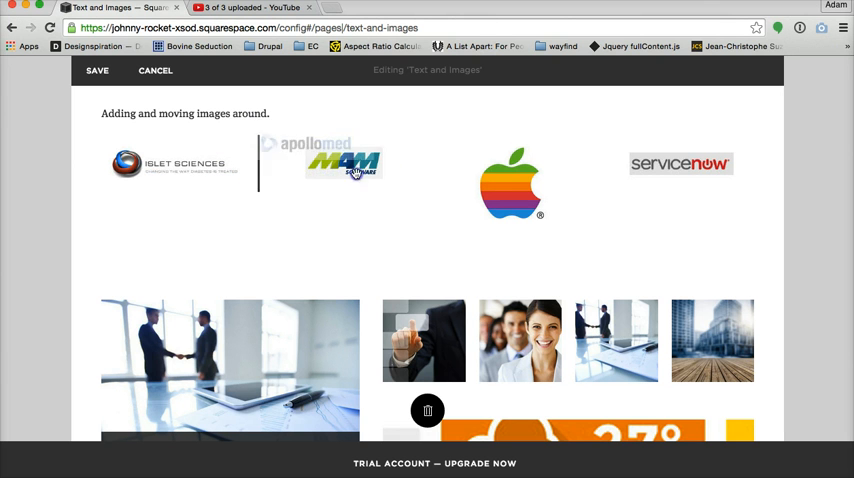
left_click_drag(320, 144, 428, 218)
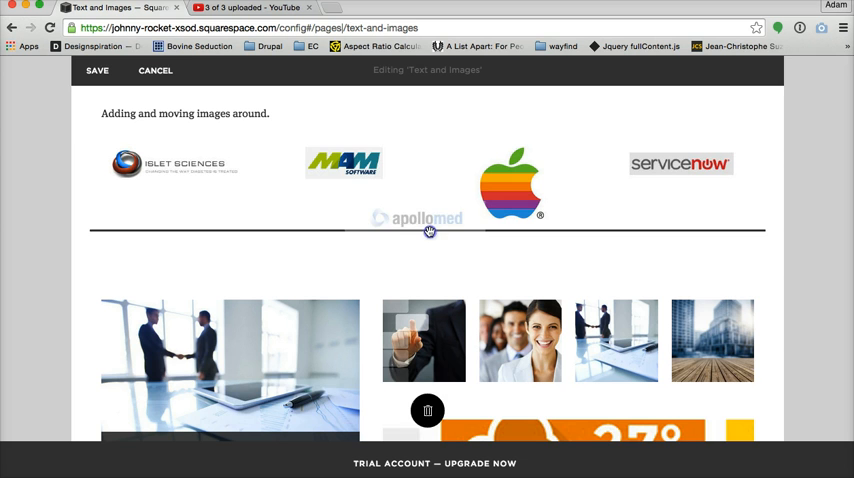
- Insert a spacer block above the logos from the content block list
scroll("up", 3)
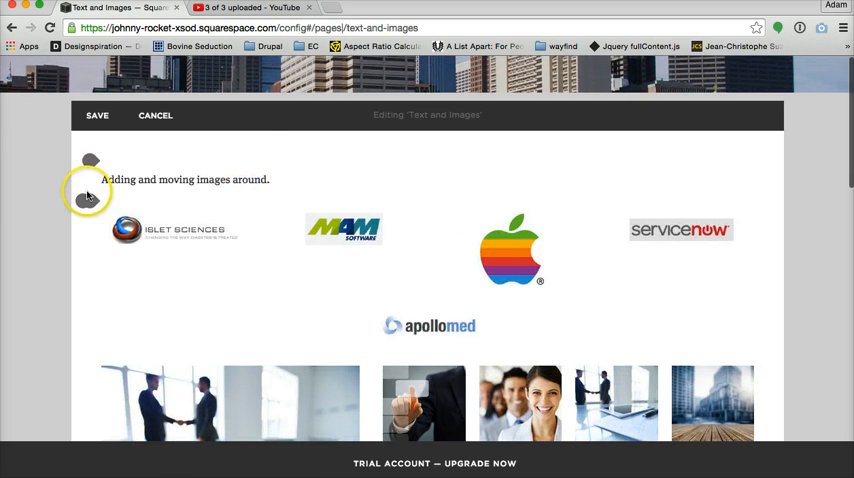
left_click(88, 196)
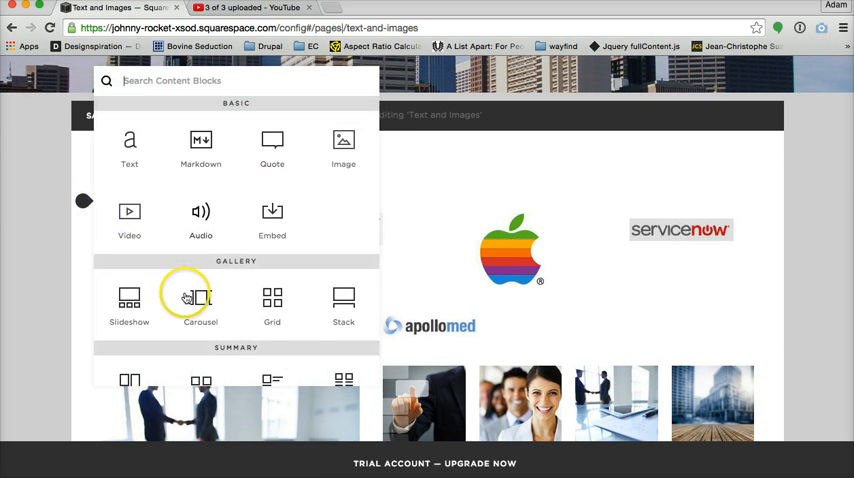
left_click(200, 300)
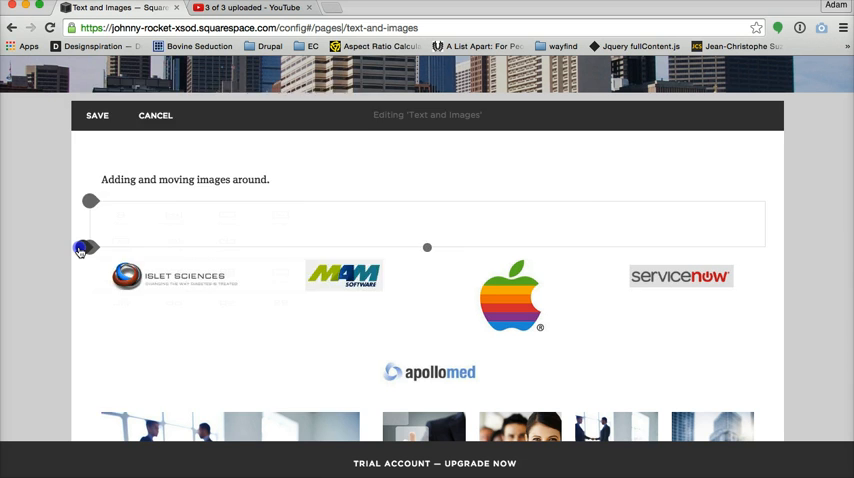
left_click(84, 248)
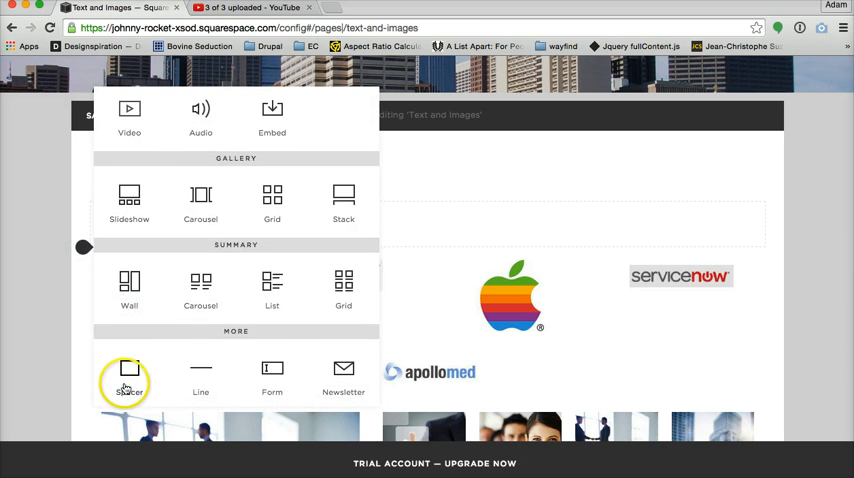
left_click(128, 378)
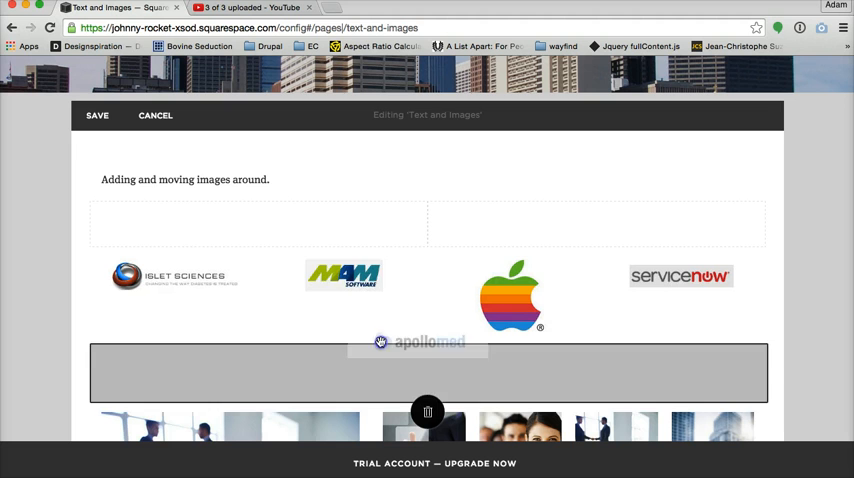
- Position apollomed beneath Islet Sciences and move MAM up into the top logo row
left_click_drag(418, 342, 344, 248)
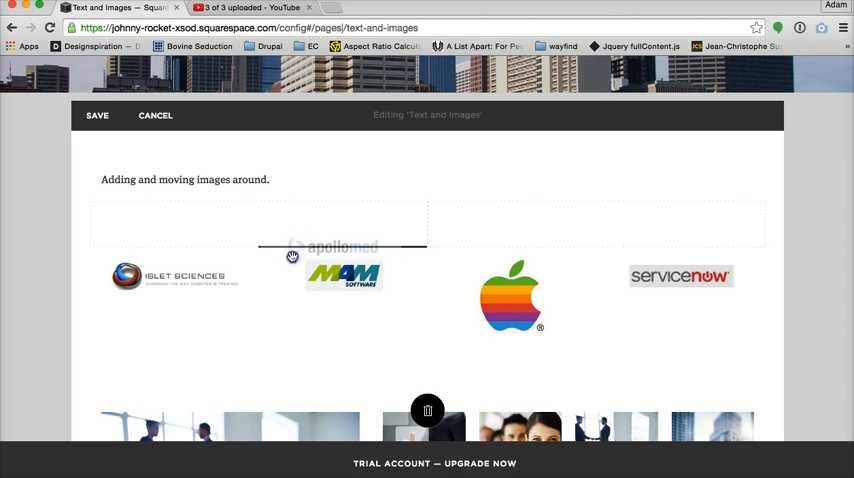
left_click_drag(344, 246, 272, 220)
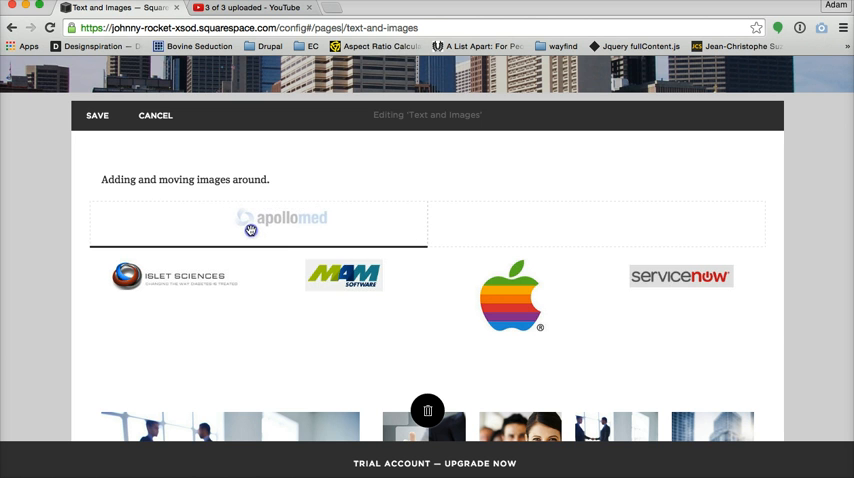
left_click_drag(250, 224, 264, 280)
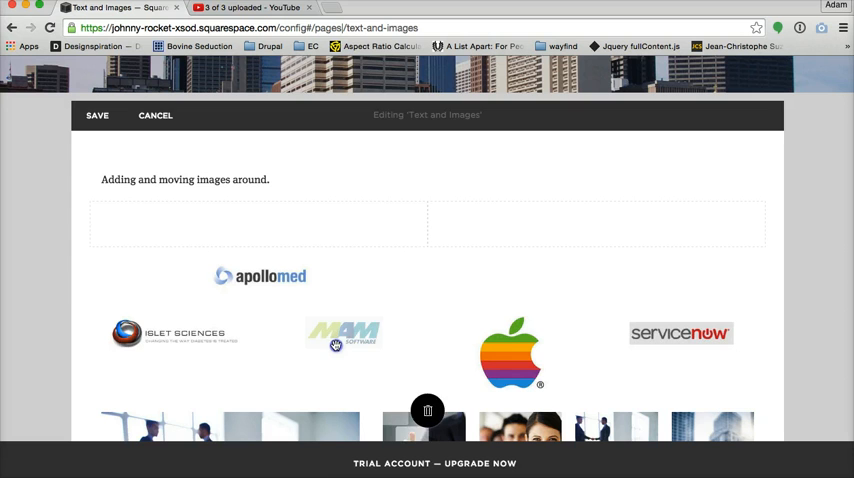
left_click_drag(176, 332, 176, 250)
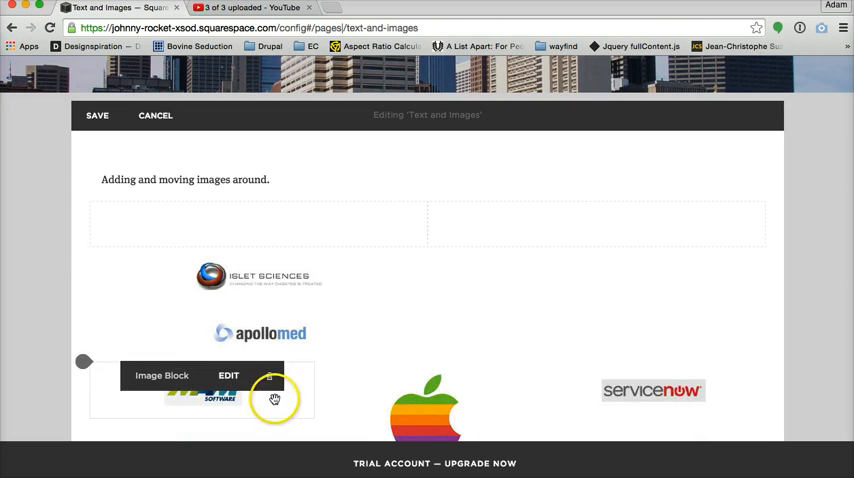
left_click_drag(276, 400, 412, 280)
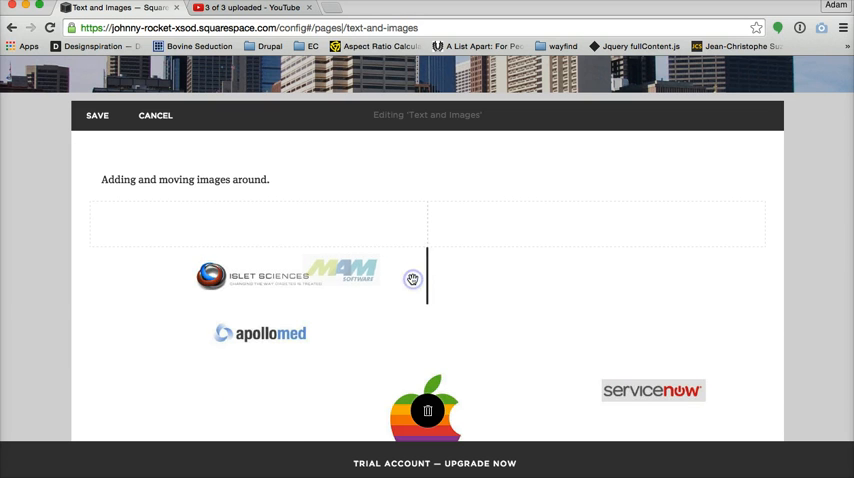
left_click_drag(428, 410, 482, 260)
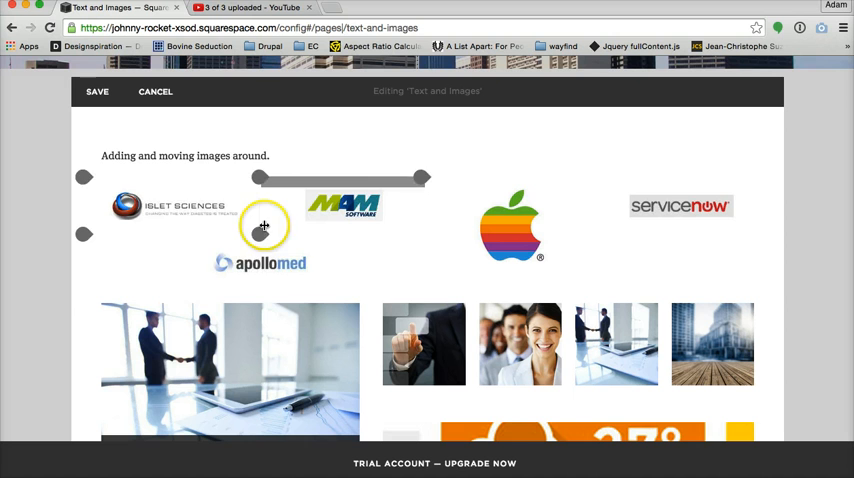
- Place the handshake photo beside the gallery with the weather video under the gallery and spacers filling gaps
left_click(344, 204)
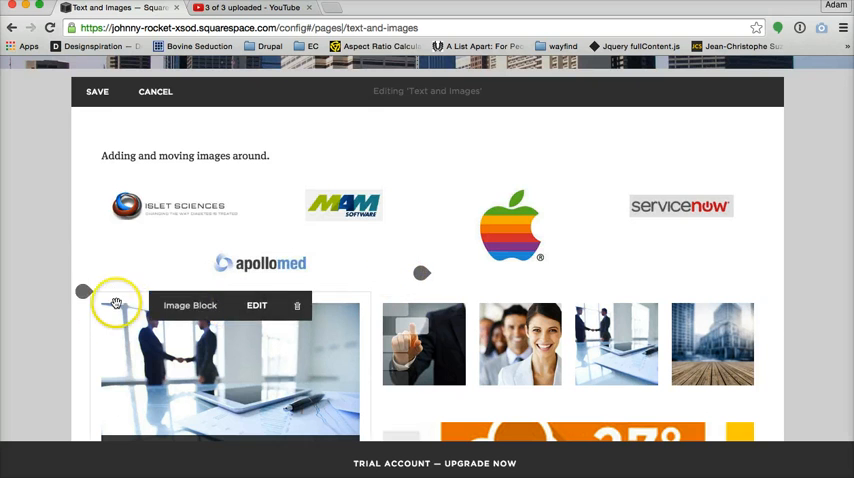
left_click(84, 292)
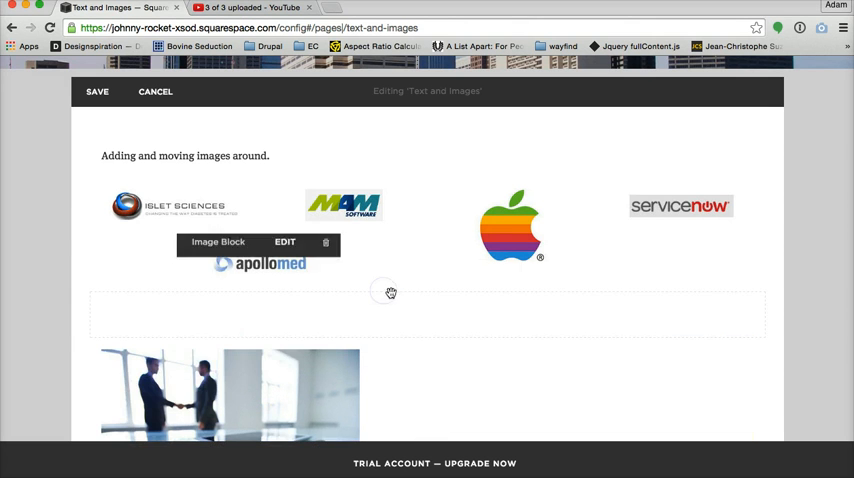
scroll("down", 3)
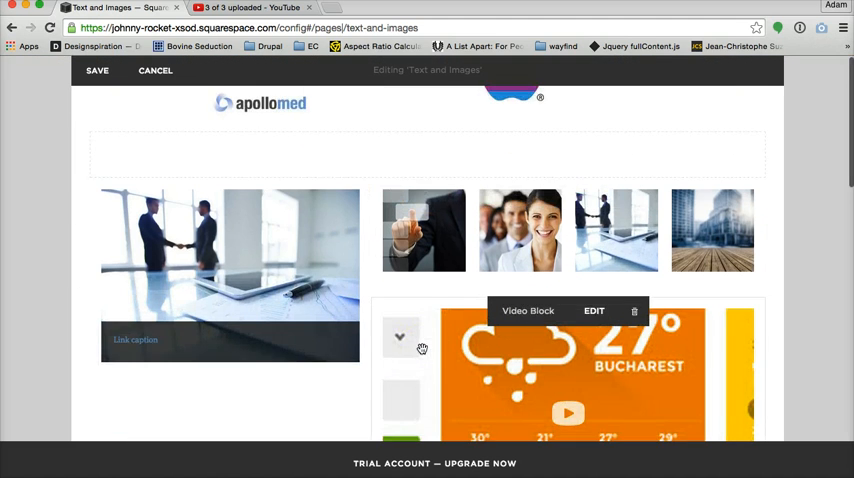
mouse_move(364, 280)
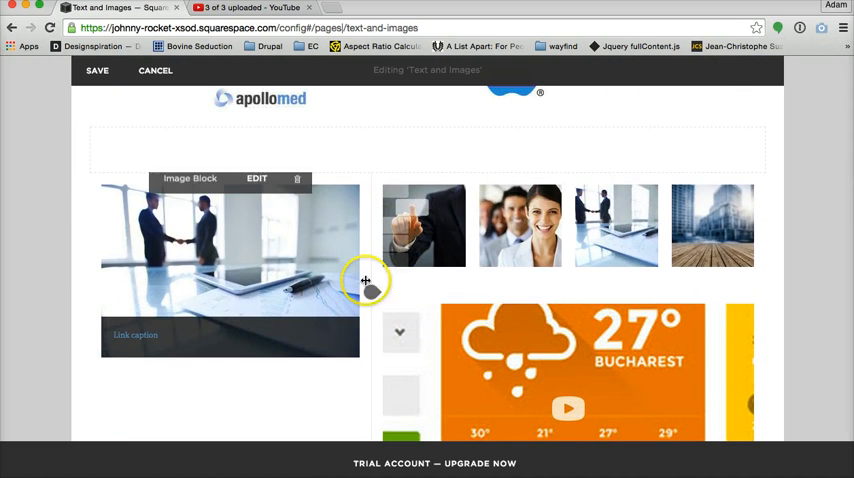
scroll("down", 3)
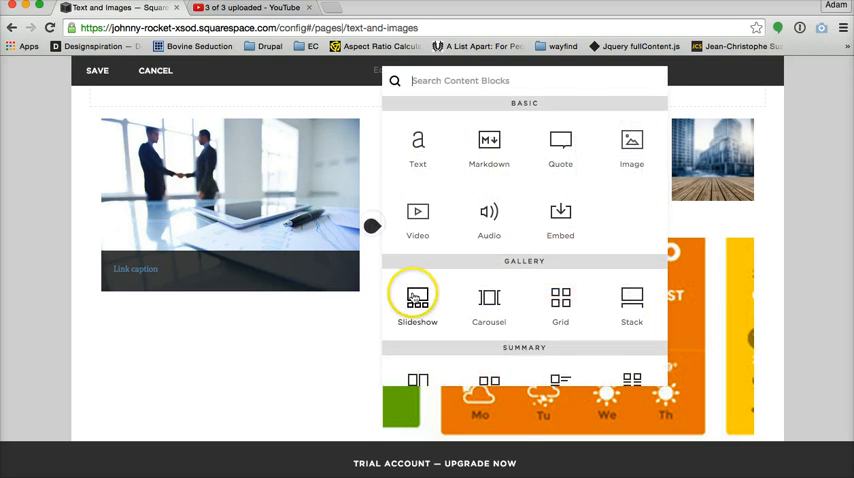
right_click(390, 344)
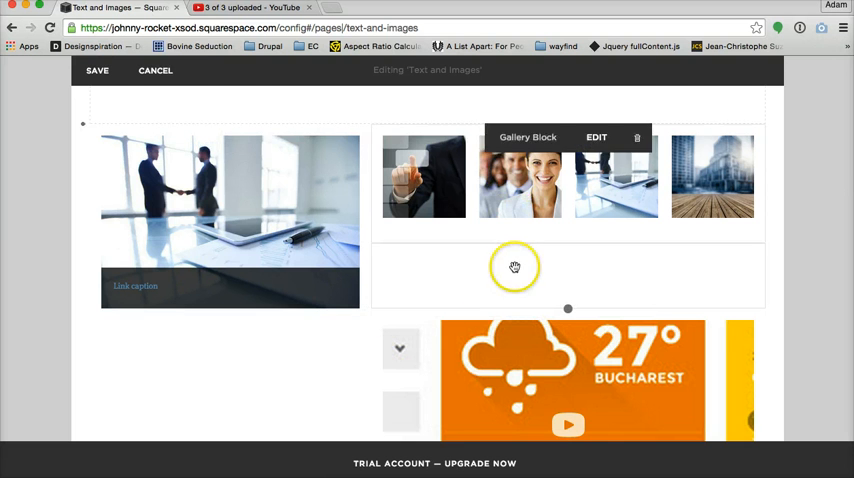
scroll("down", 3)
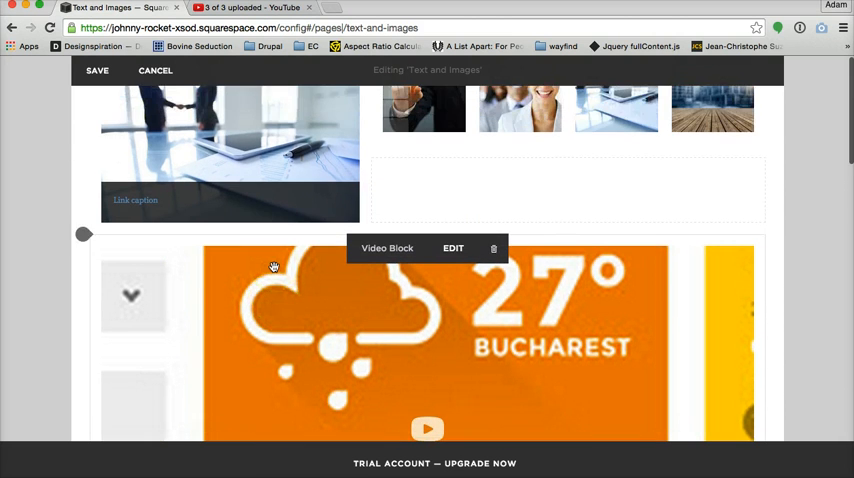
scroll("down", 3)
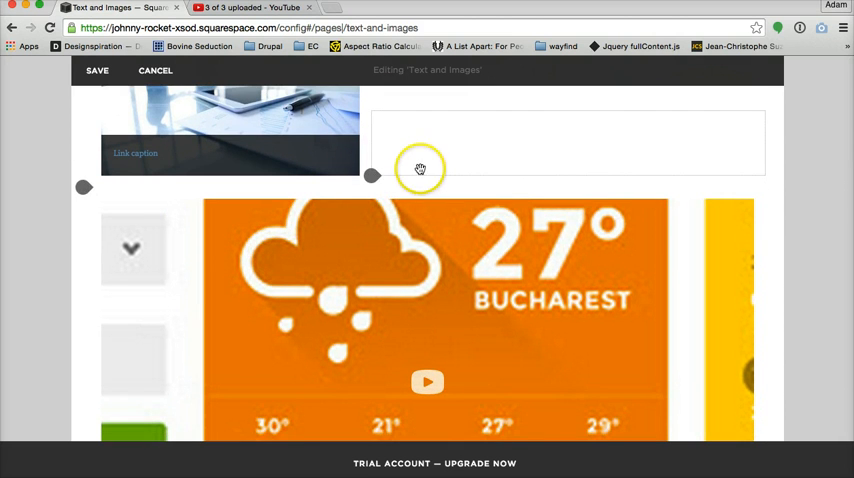
mouse_move(434, 152)
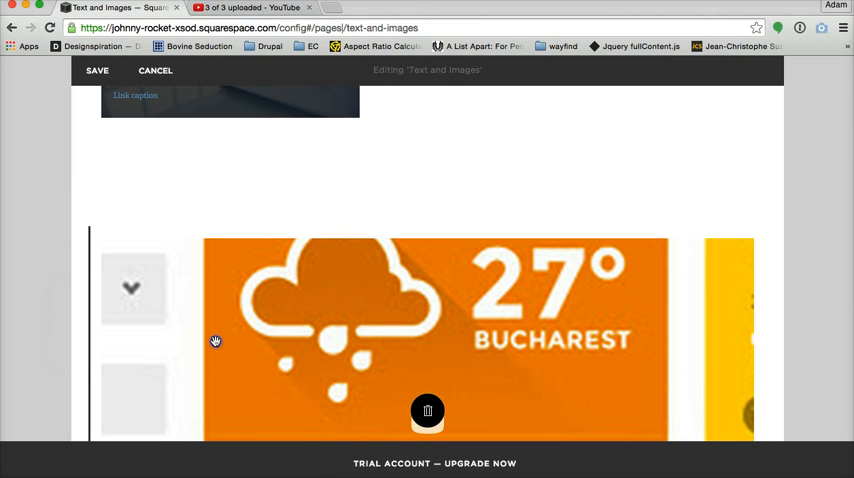
mouse_move(92, 268)
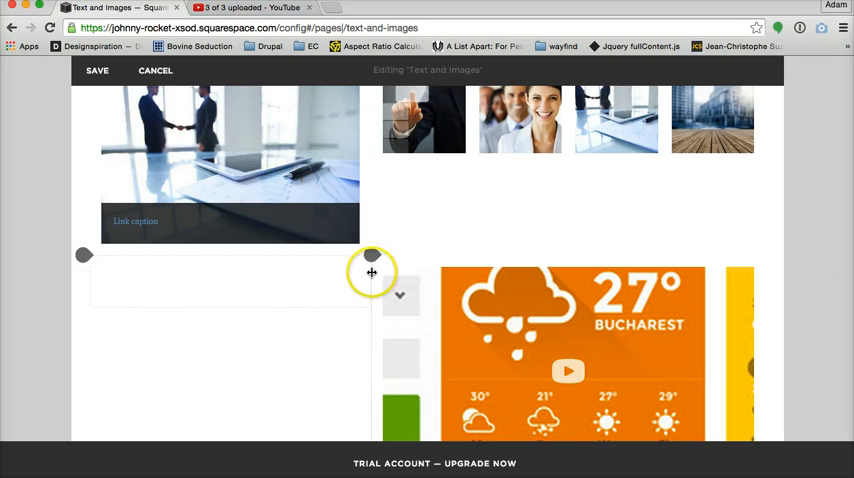
mouse_move(412, 258)
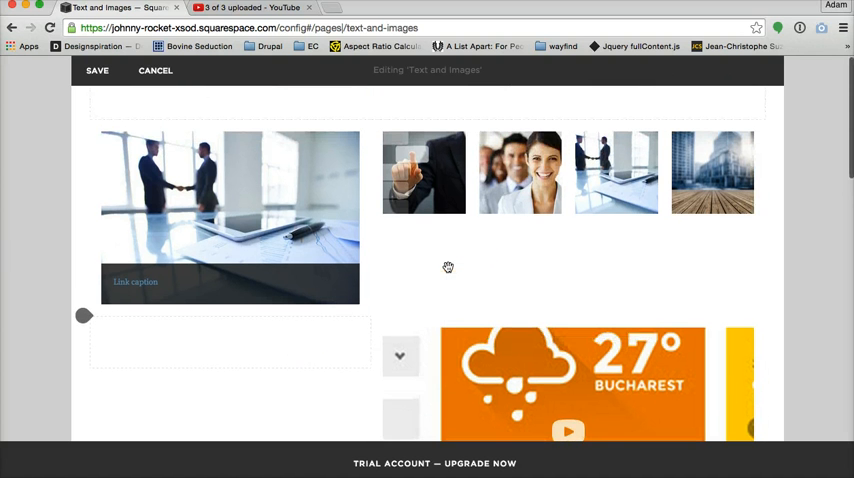
scroll("up", 3)
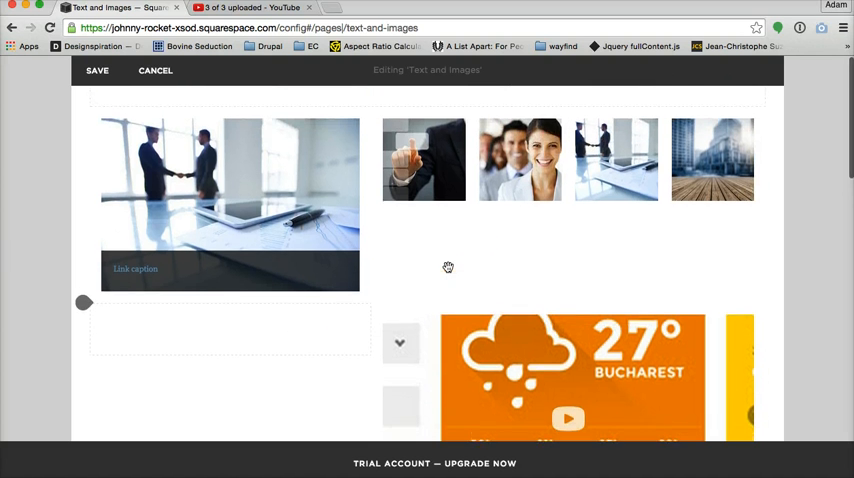
scroll("down", 3)
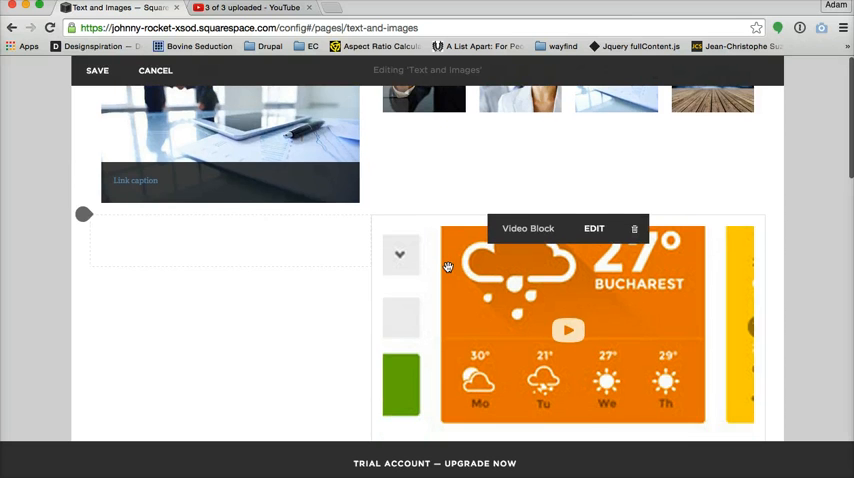
scroll("up", 3)
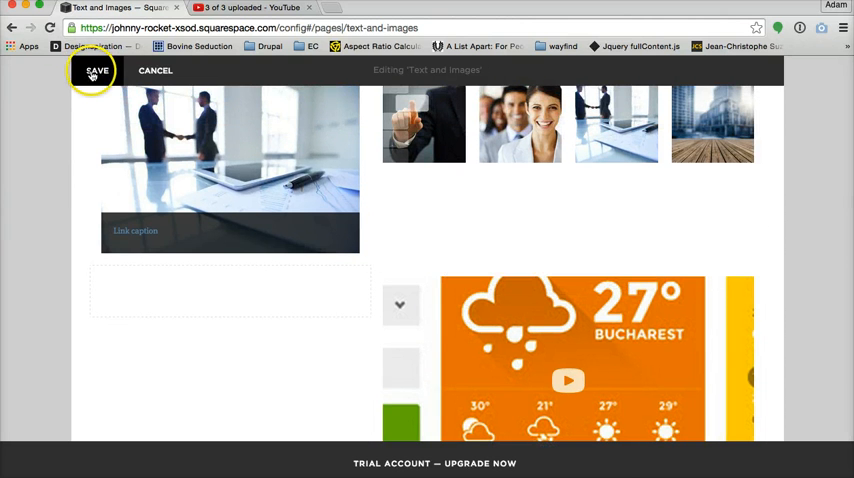
- Save the layout and scroll the live Text and Images page
left_click(96, 70)
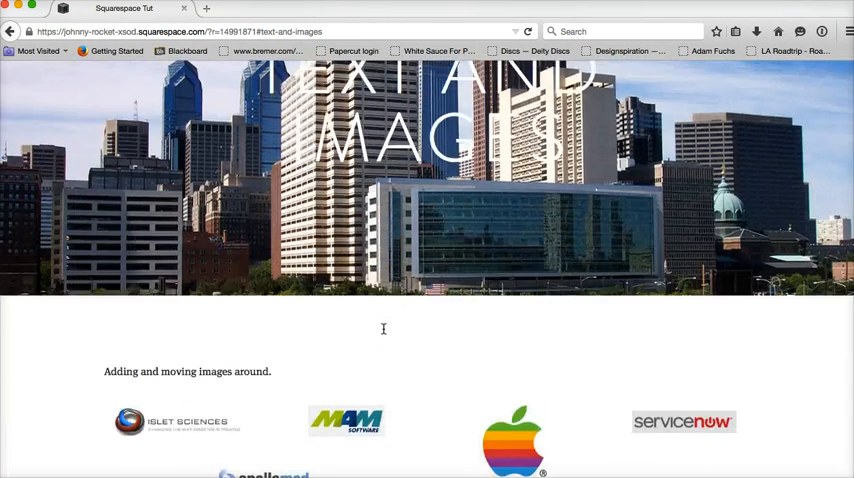
scroll("down", 3)
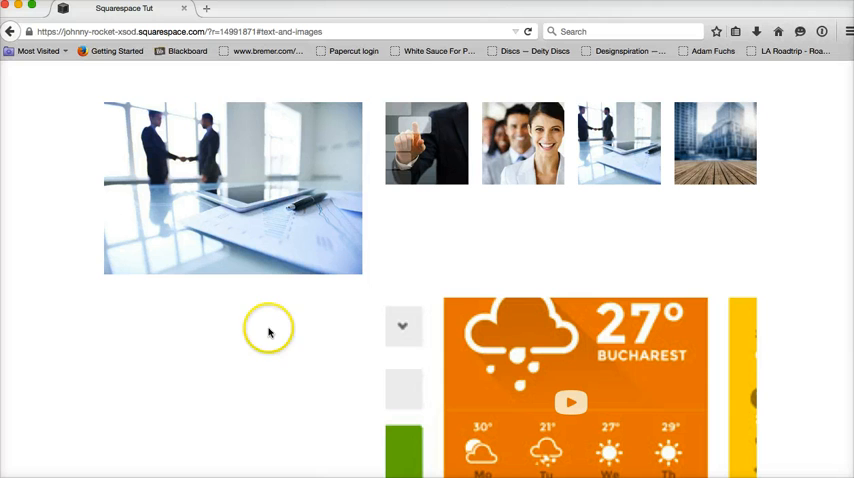
mouse_move(320, 328)
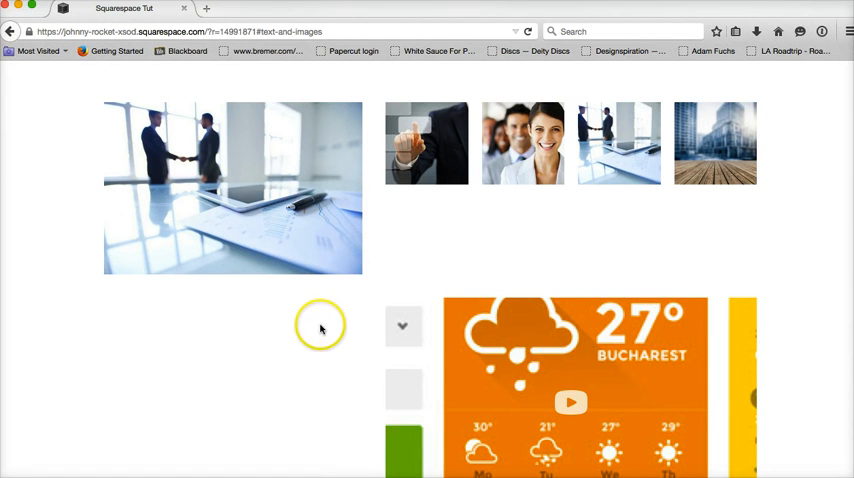
mouse_move(336, 240)
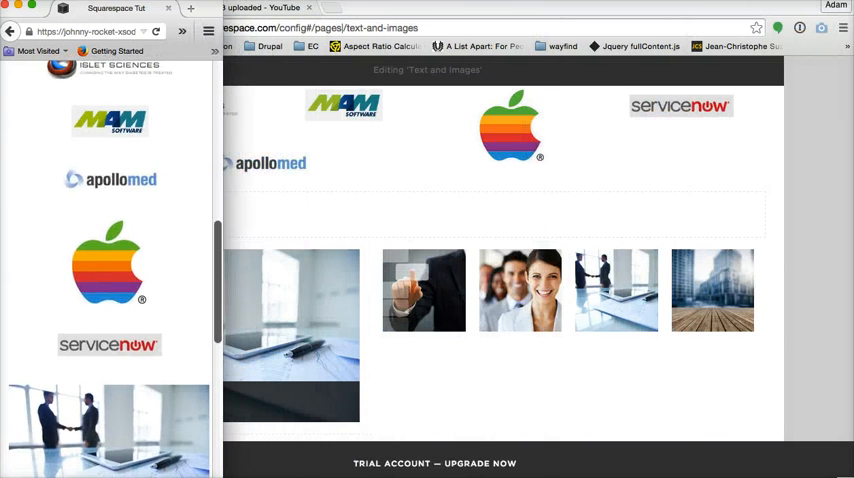
- Scroll the phone-width live page down to the logos stacked in a single column
scroll("up", 3)
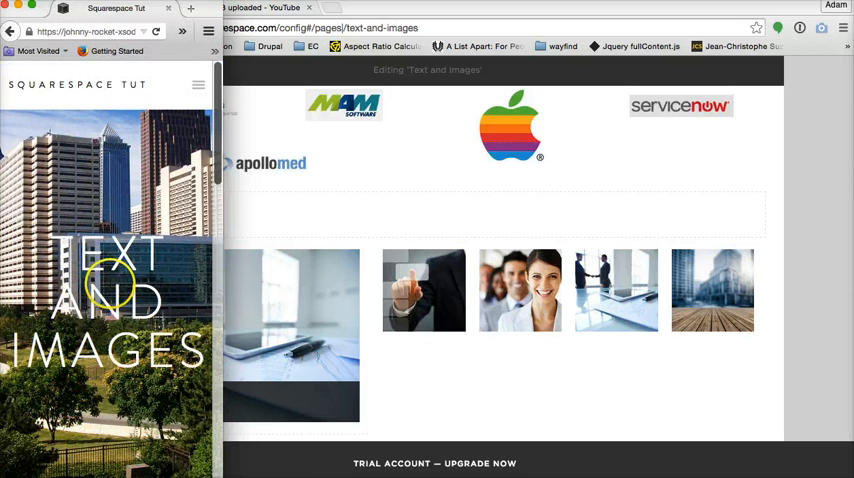
scroll("down", 3)
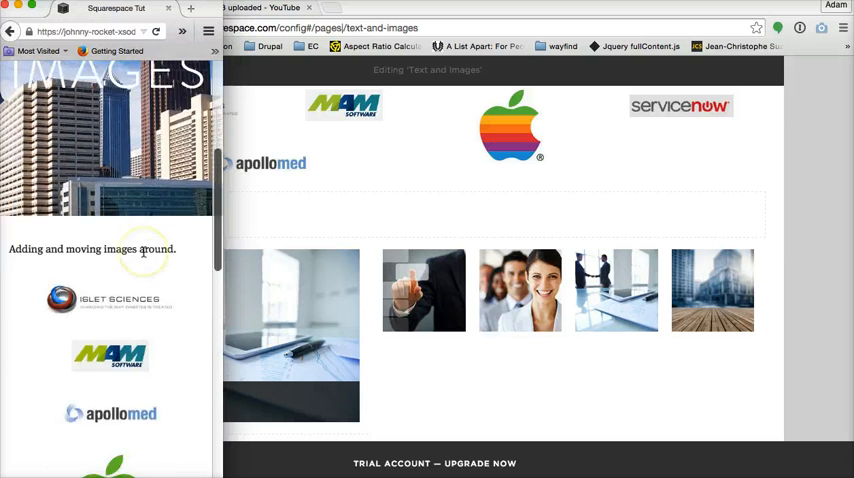
scroll("down", 3)
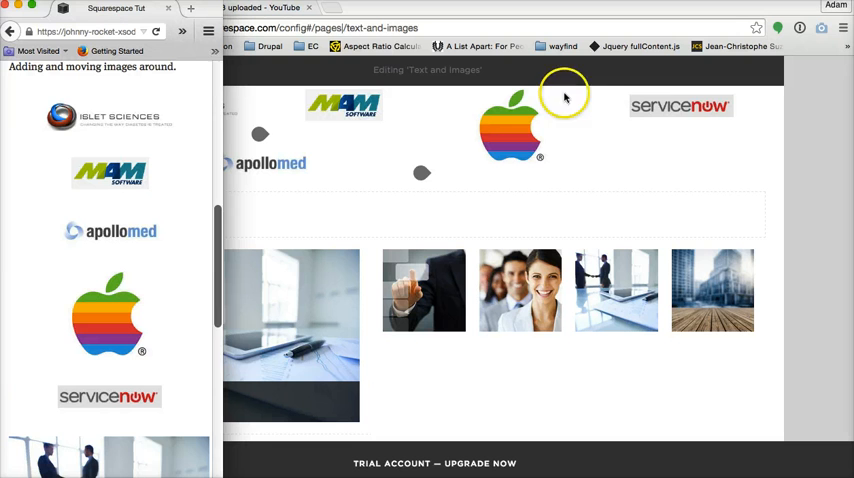
mouse_move(232, 110)
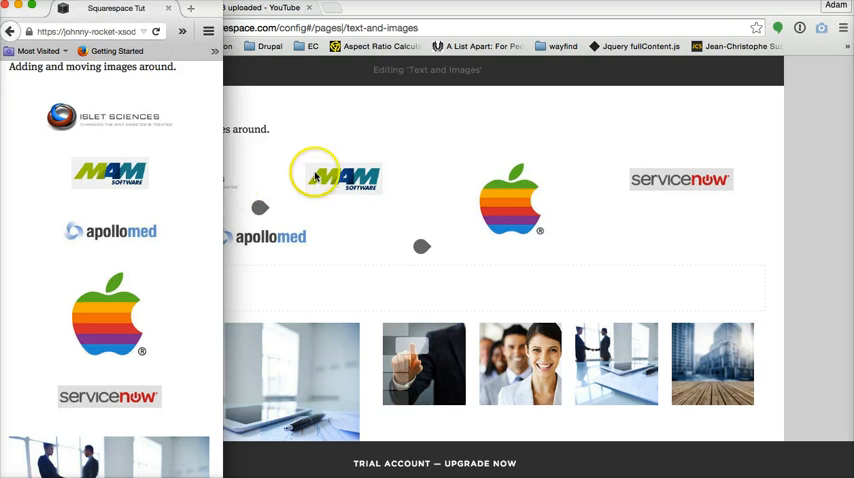
mouse_move(524, 180)
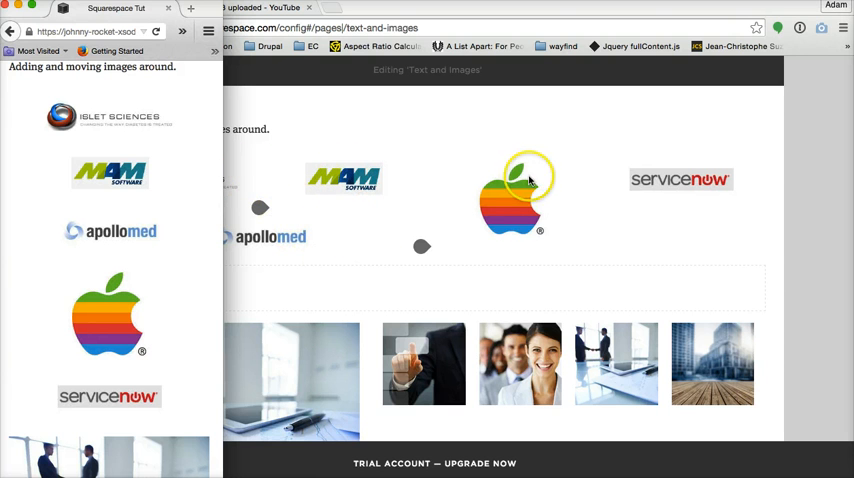
mouse_move(728, 220)
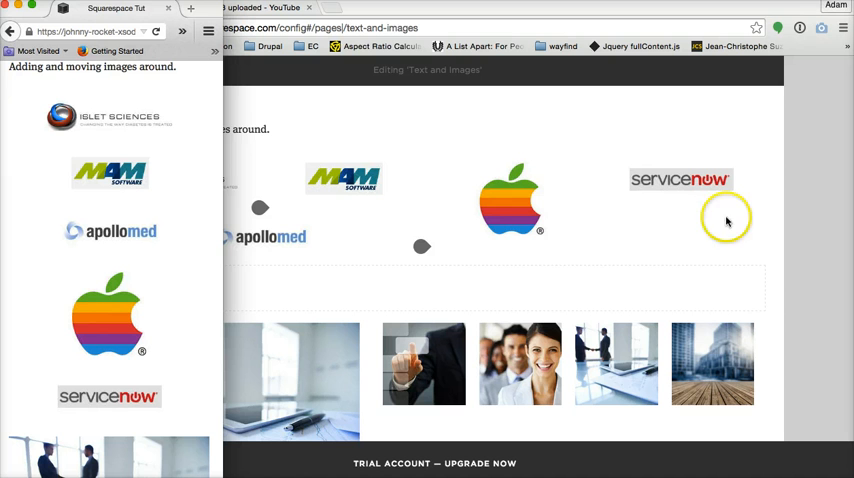
mouse_move(190, 228)
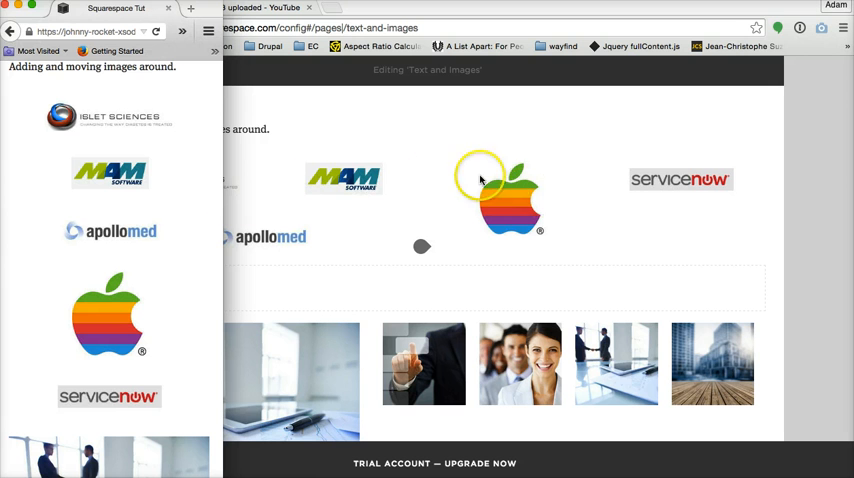
mouse_move(356, 180)
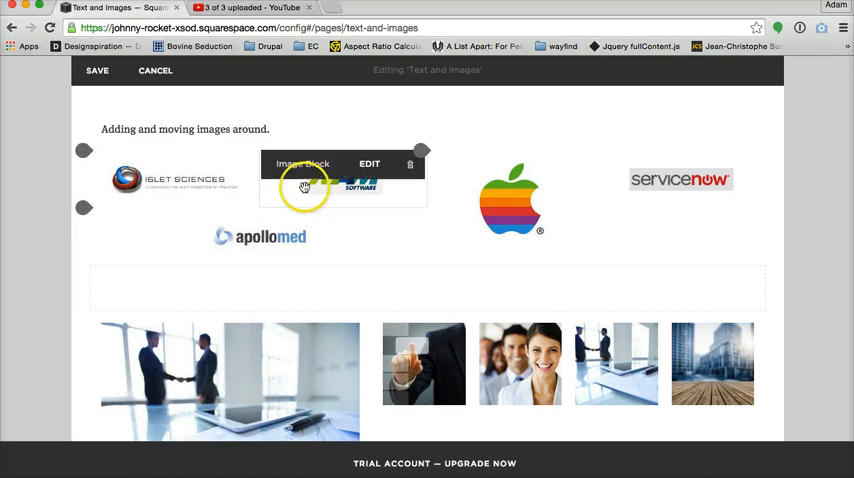
- Rearrange MAM and Islet Sciences, then drop apollomed on its own row beneath the four logos
left_click_drag(304, 188, 368, 262)
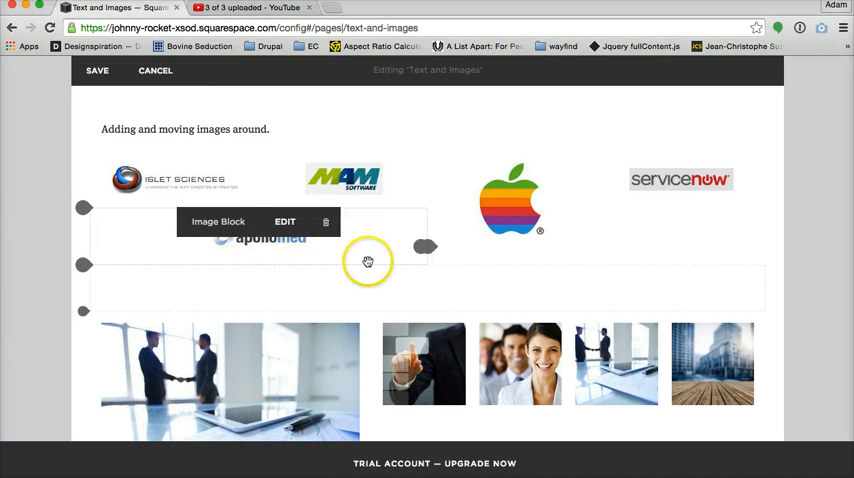
left_click_drag(368, 262, 324, 144)
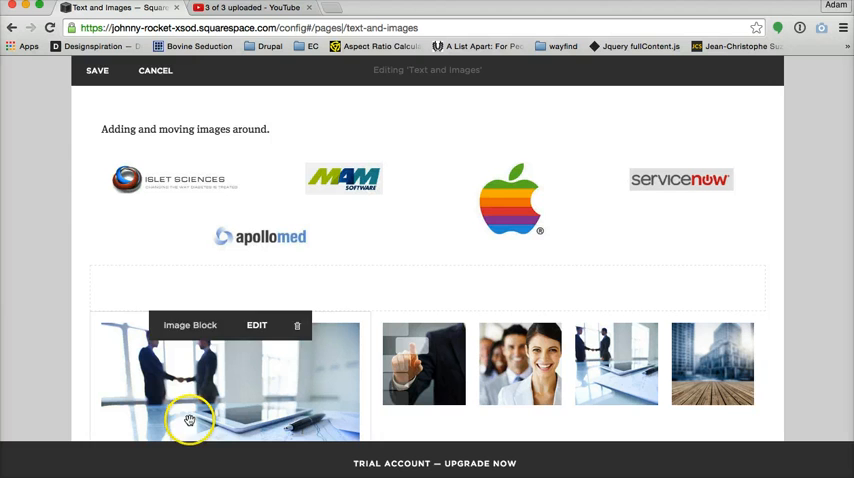
left_click_drag(188, 420, 188, 180)
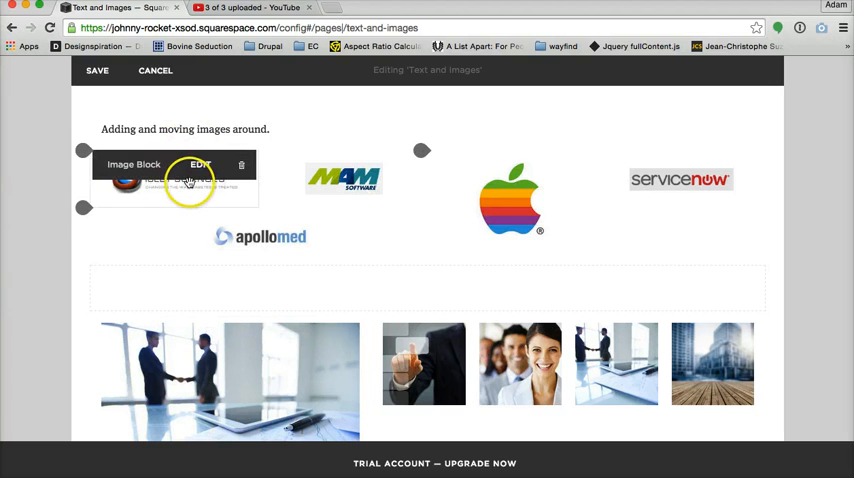
mouse_move(704, 216)
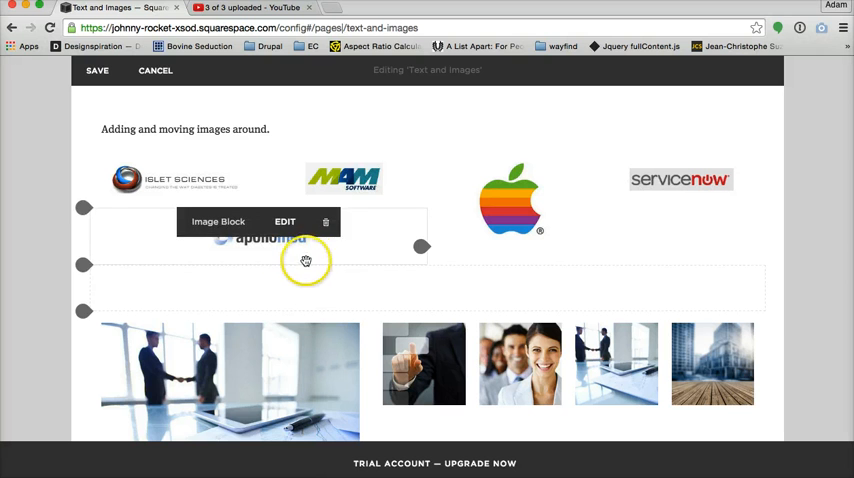
left_click_drag(306, 260, 332, 196)
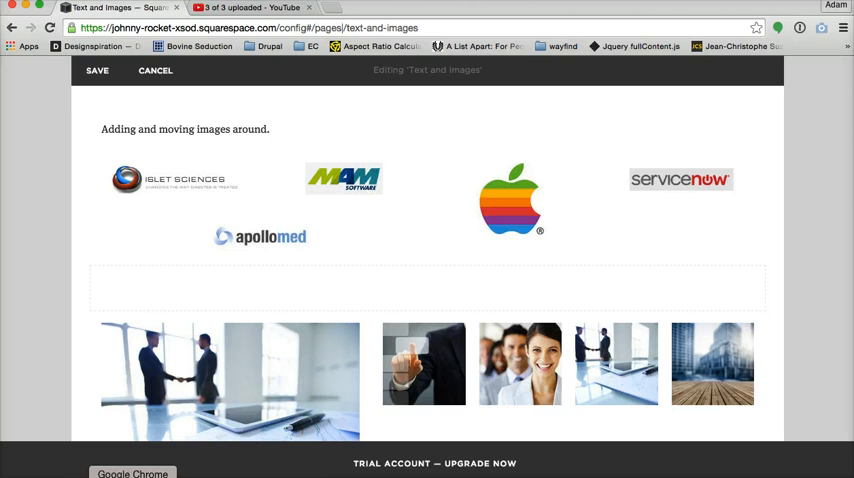
- Scroll the phone-width preview through the stacked logos, gallery photos and weather video
left_click(208, 32)
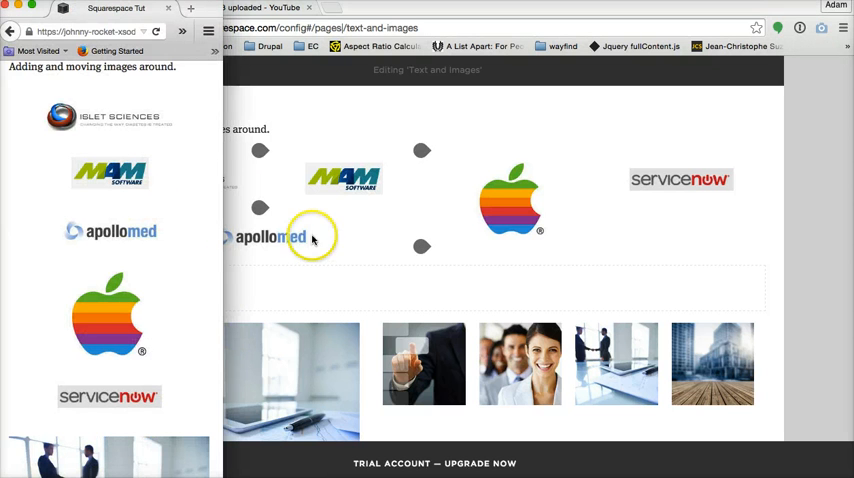
mouse_move(364, 272)
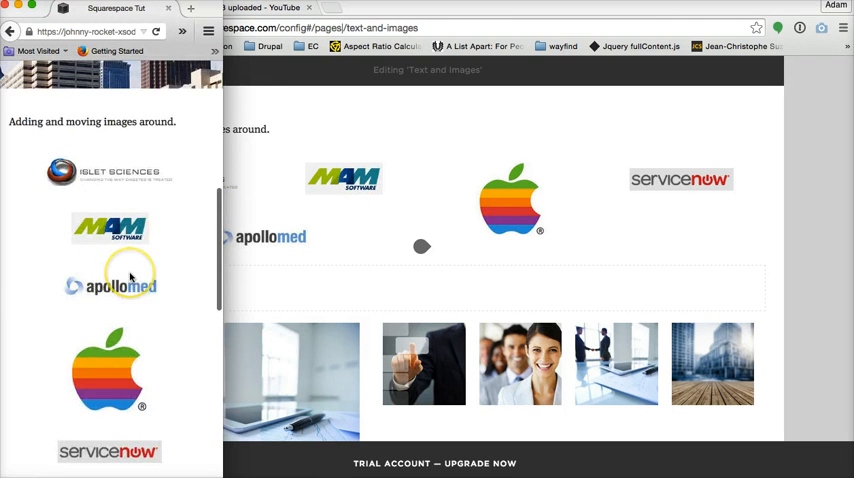
scroll("down", 3)
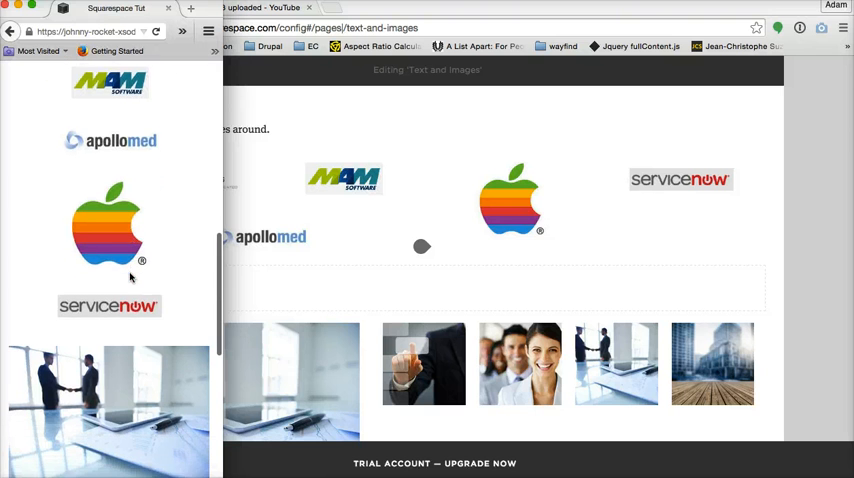
scroll("down", 3)
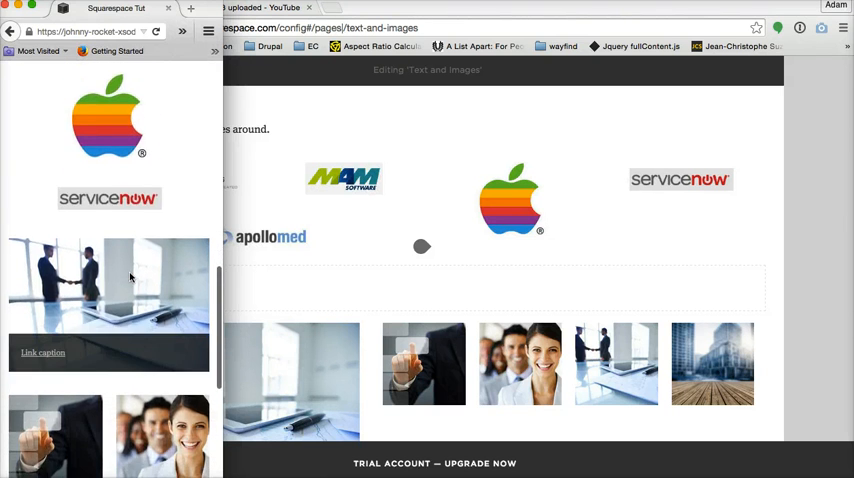
scroll("down", 3)
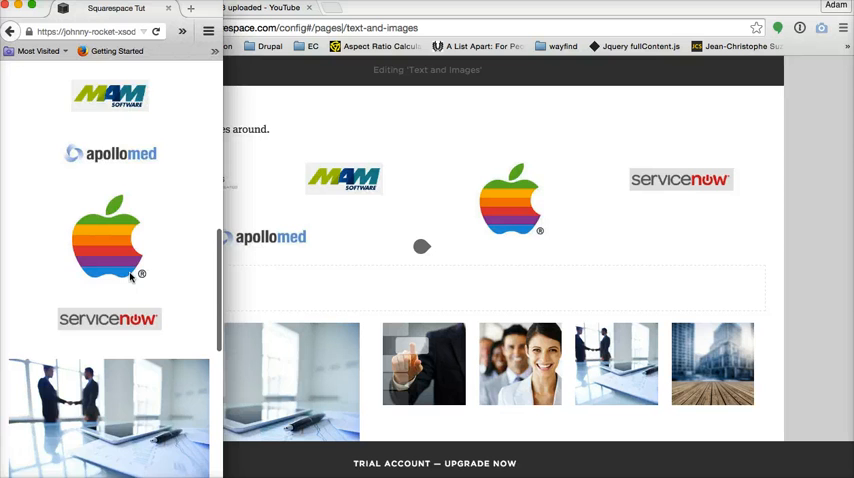
scroll("down", 3)
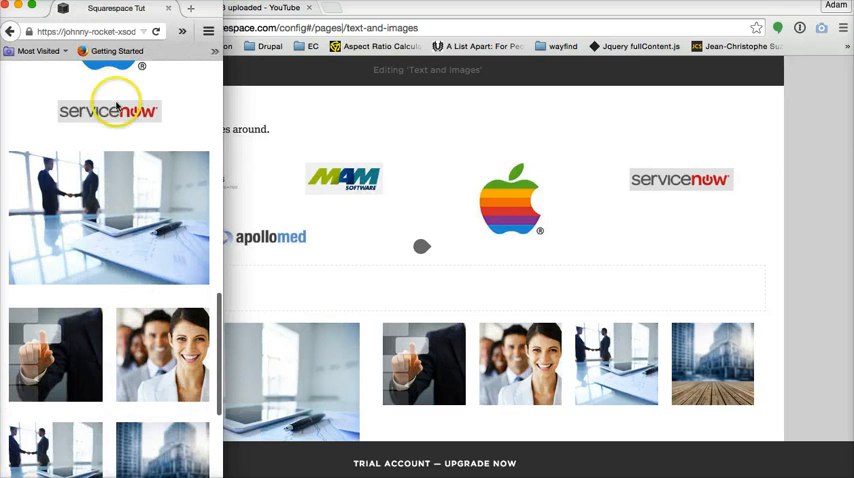
scroll("down", 3)
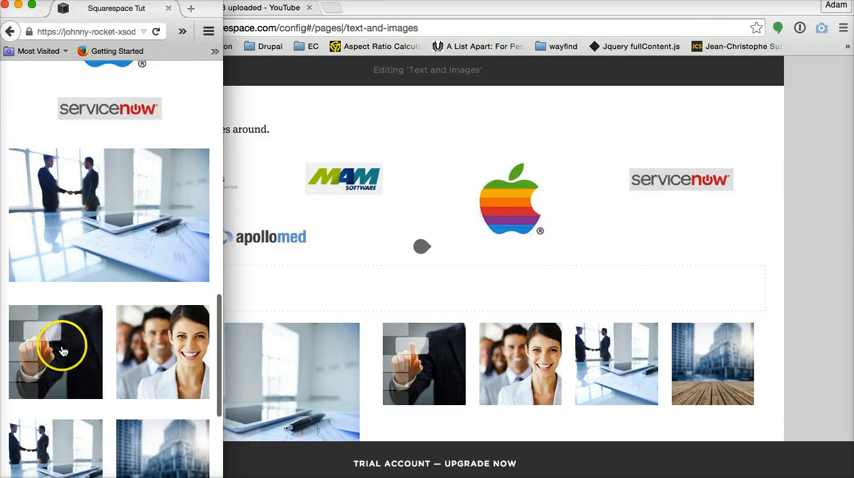
scroll("down", 3)
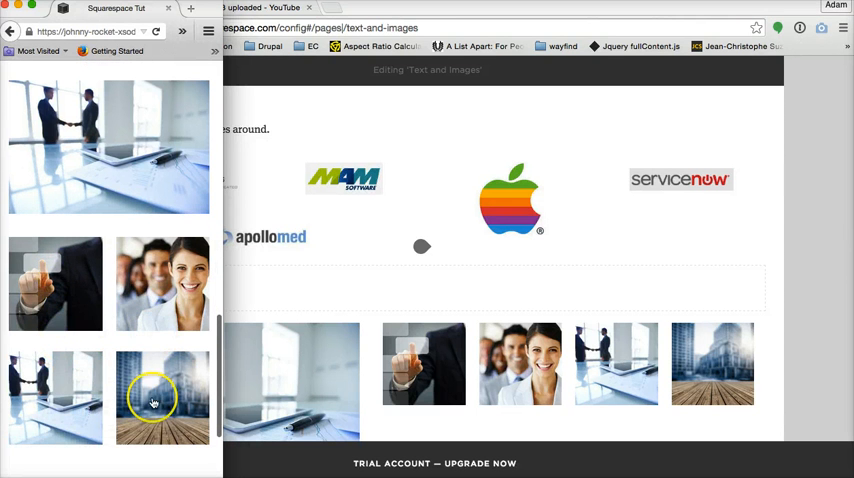
mouse_move(168, 370)
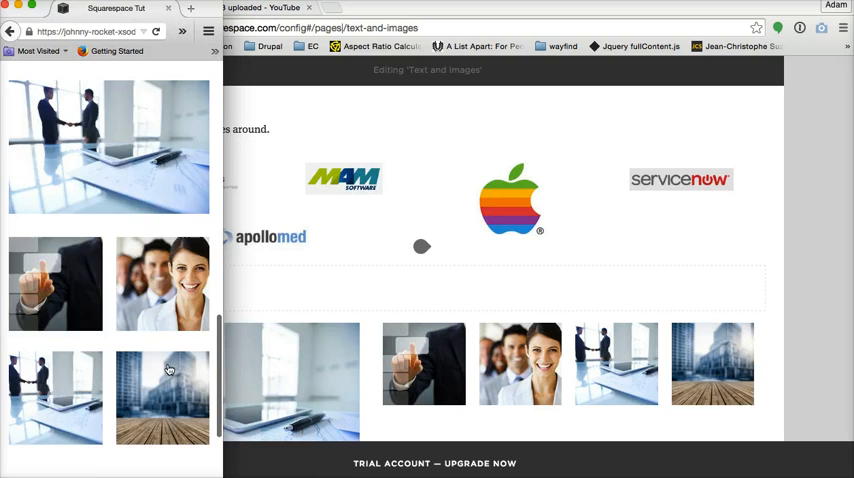
scroll("down", 3)
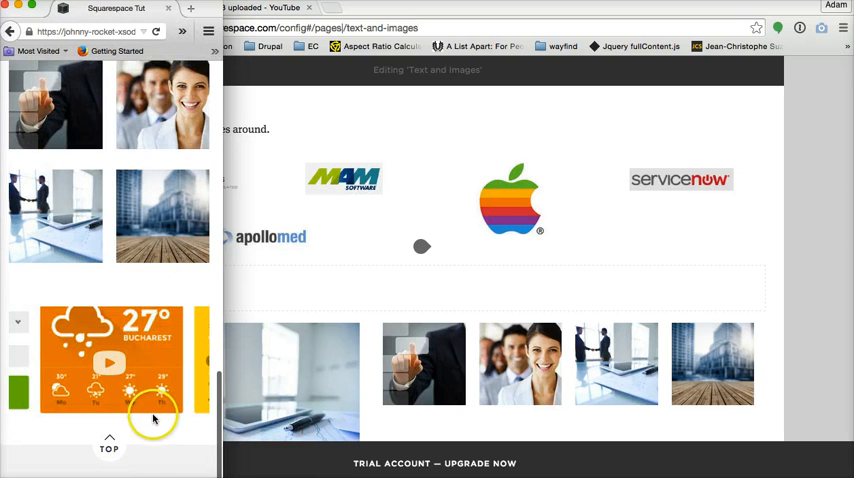
scroll("up", 3)
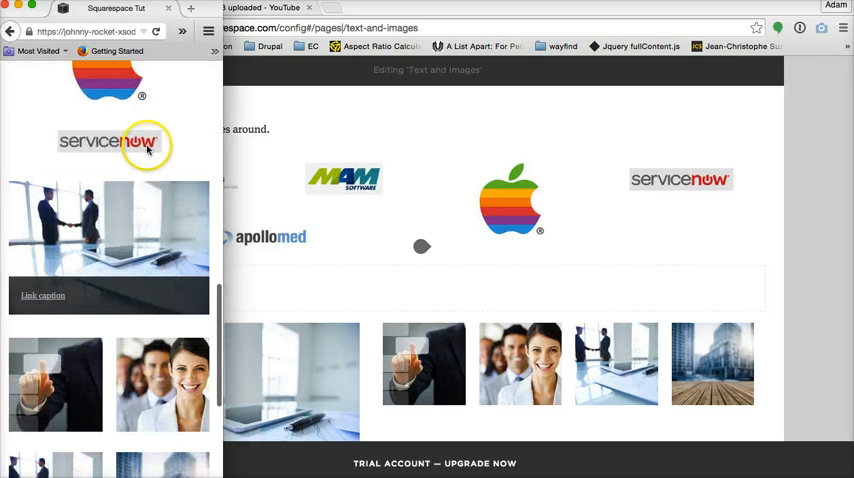
scroll("down", 3)
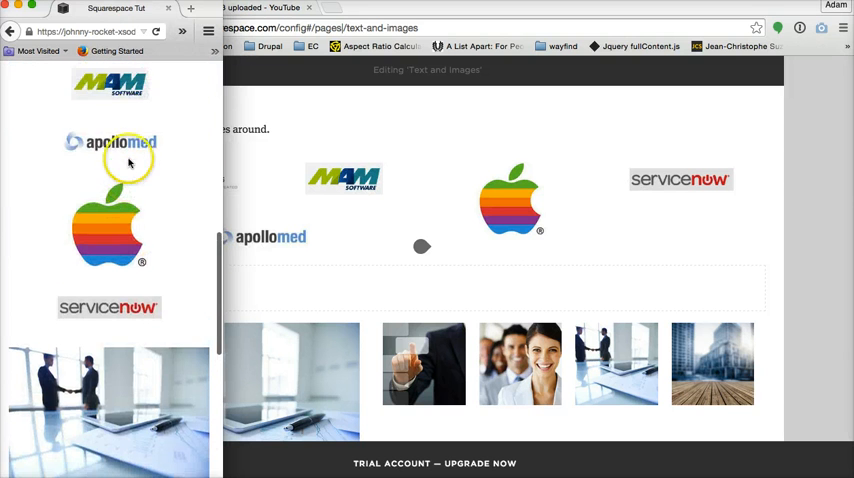
scroll("down", 3)
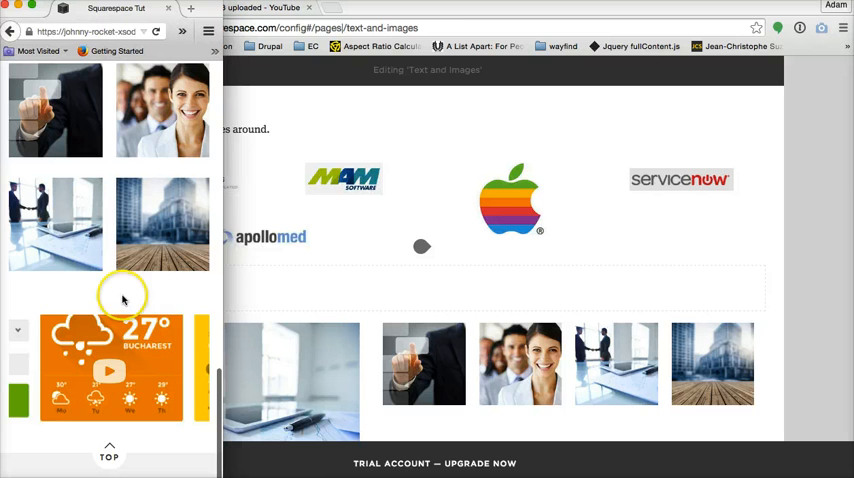
mouse_move(128, 302)
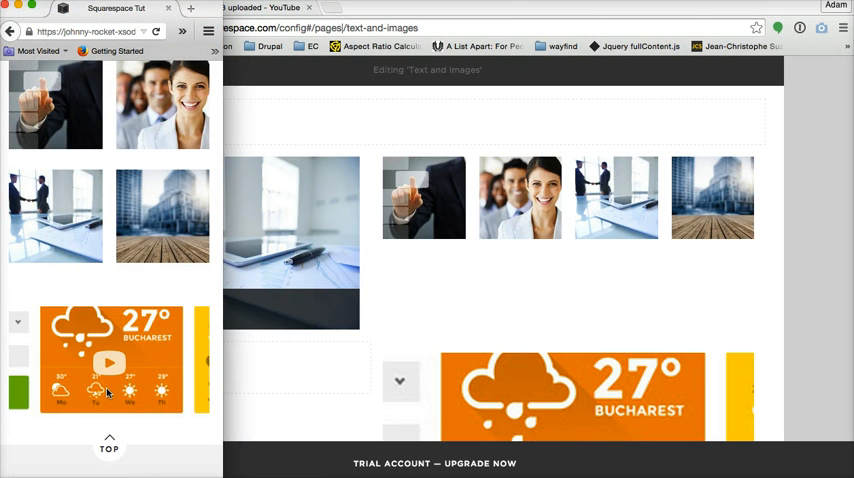
mouse_move(420, 290)
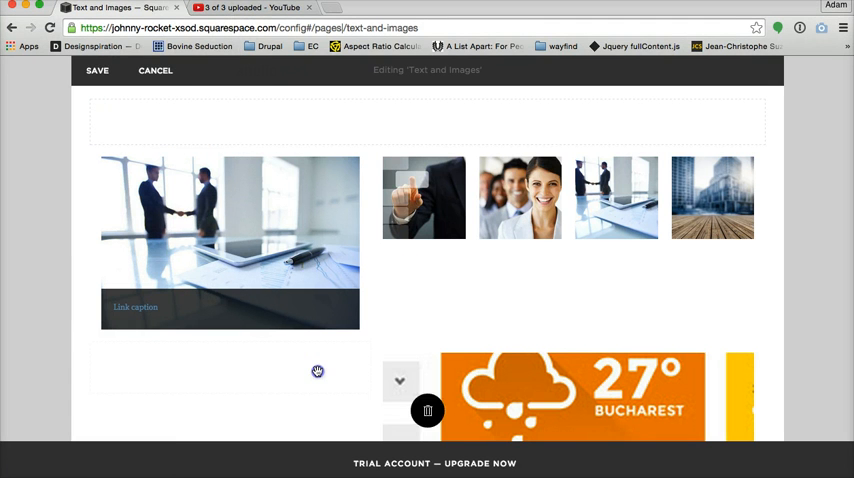
- Save and exit editing, then reopen Edit to check the Spacer Block
left_click(156, 70)
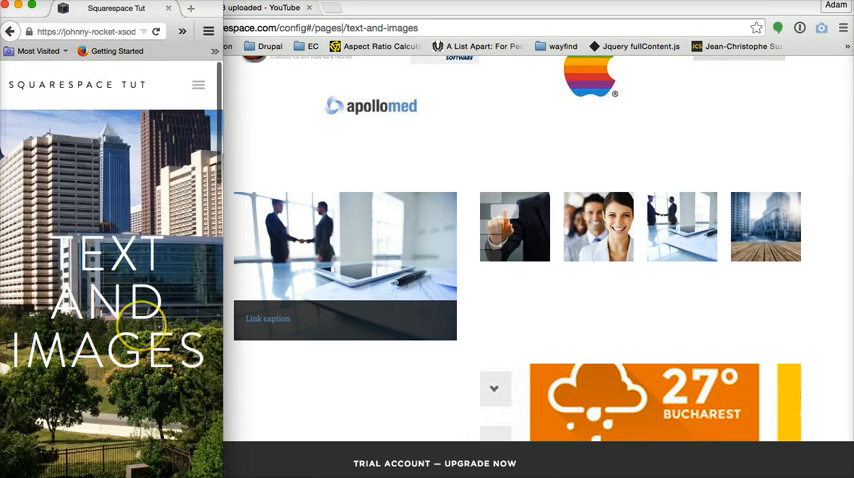
scroll("down", 3)
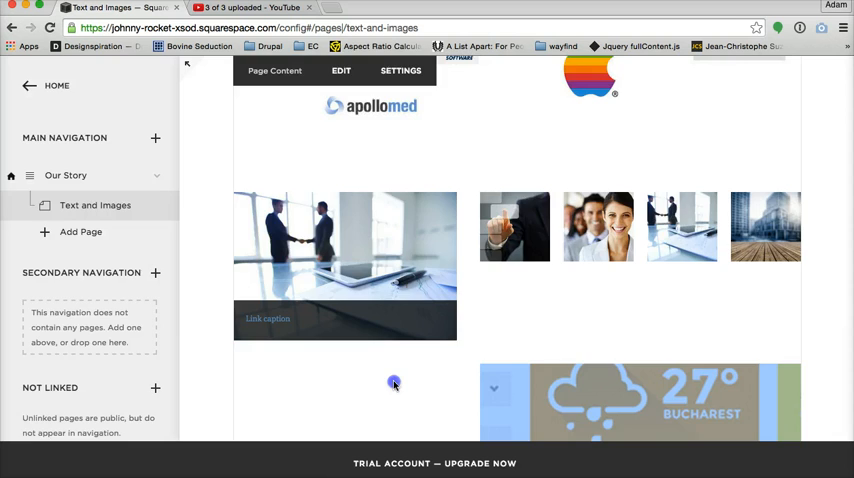
left_click(340, 70)
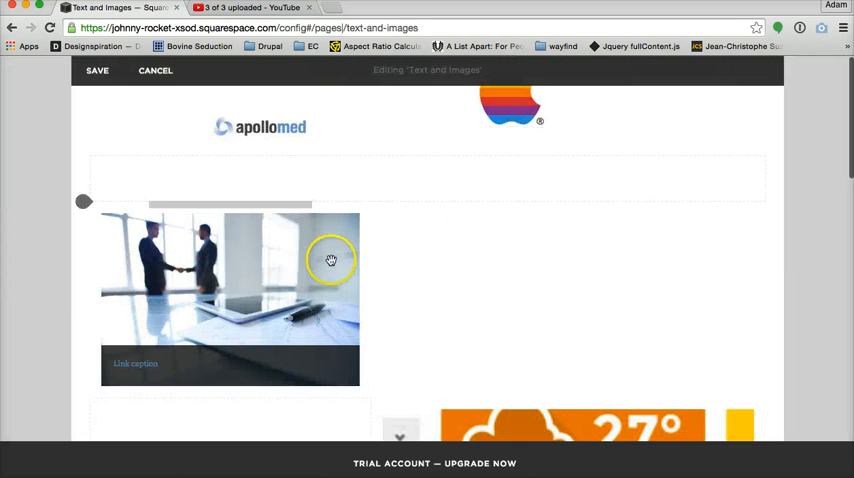
scroll("down", 3)
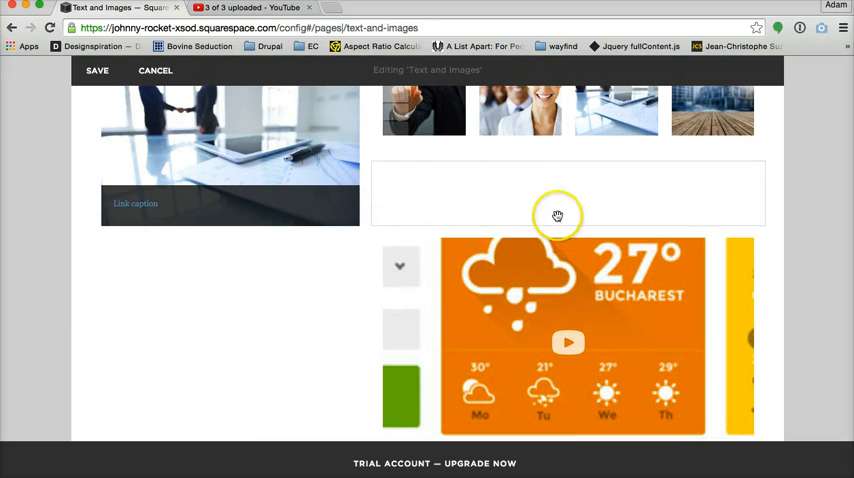
mouse_move(200, 120)
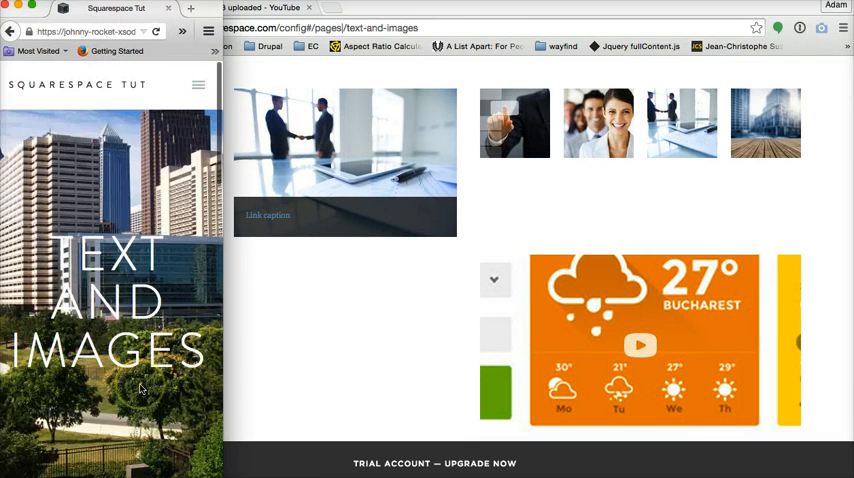
- Scroll the narrow preview to the two-column gallery grid above the weather video
scroll("down", 3)
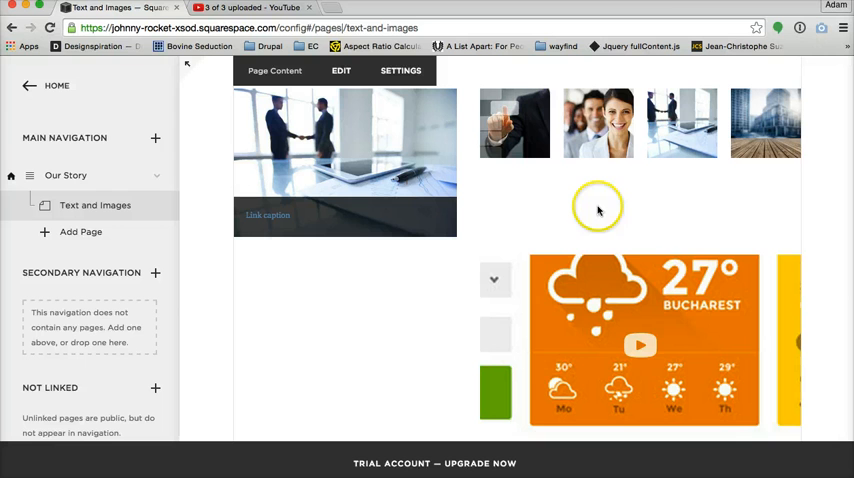
mouse_move(78, 122)
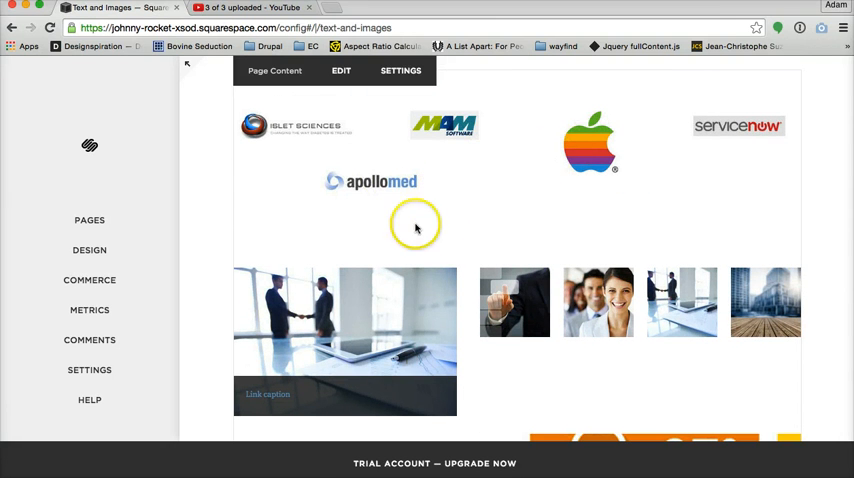
mouse_move(344, 168)
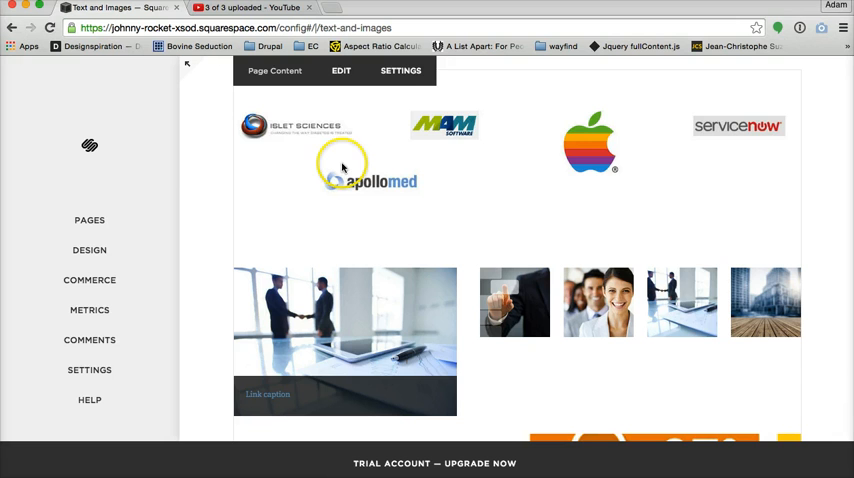
scroll("down", 3)
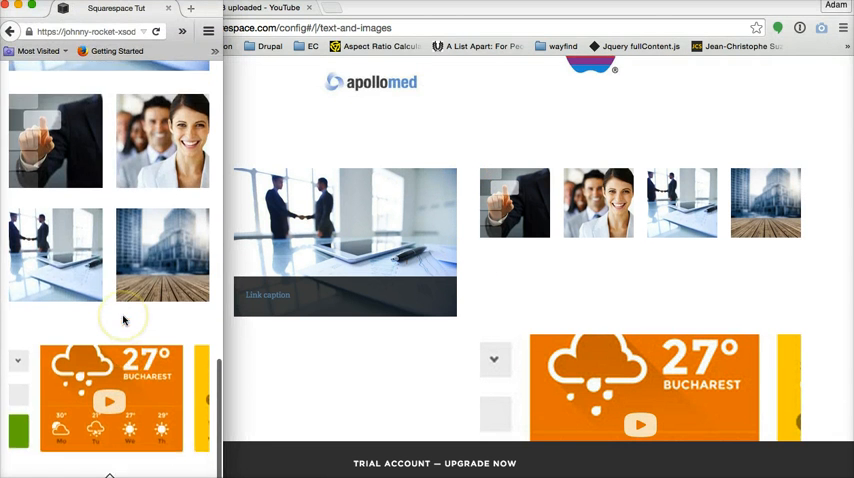
scroll("up", 3)
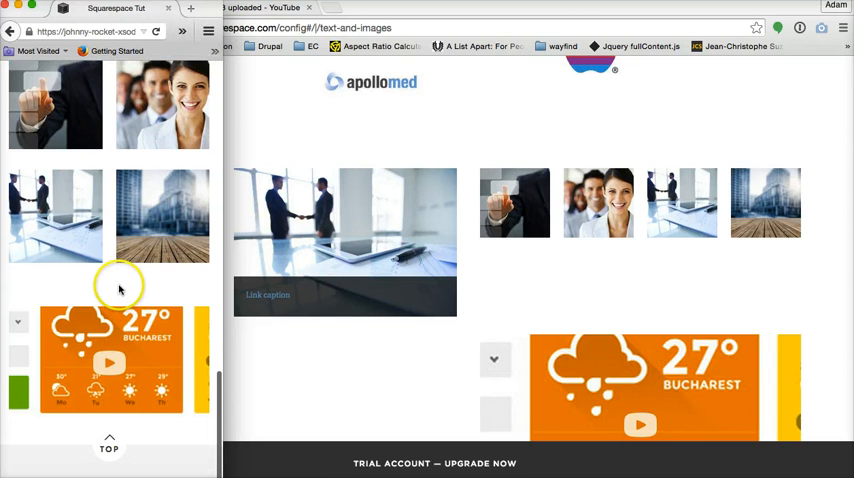
- Inspect Element on the empty gap above the video and select the spacer's element in the inspector
right_click(118, 290)
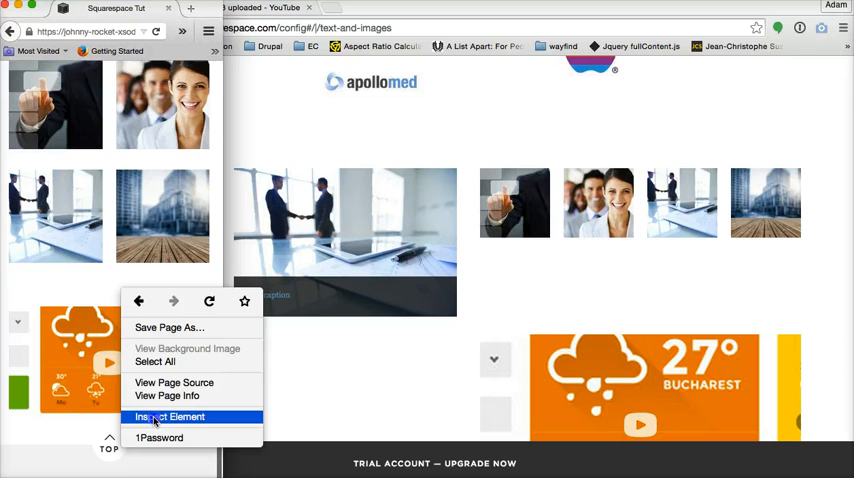
left_click(168, 416)
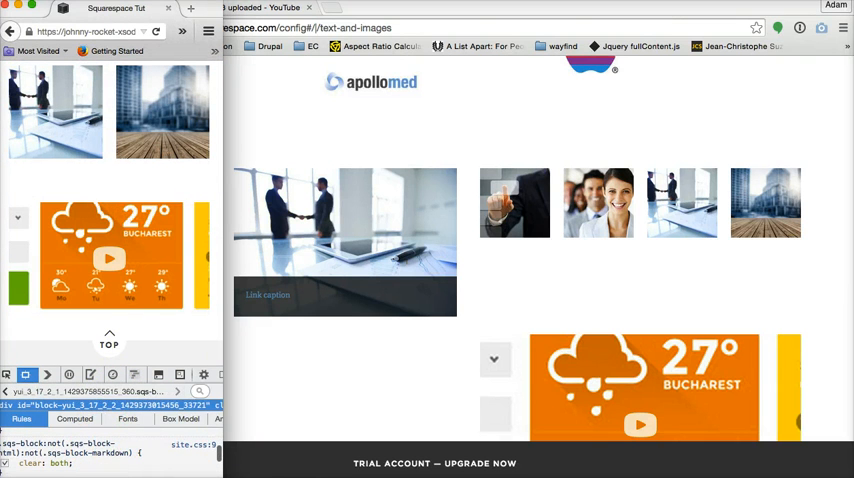
left_click(184, 404)
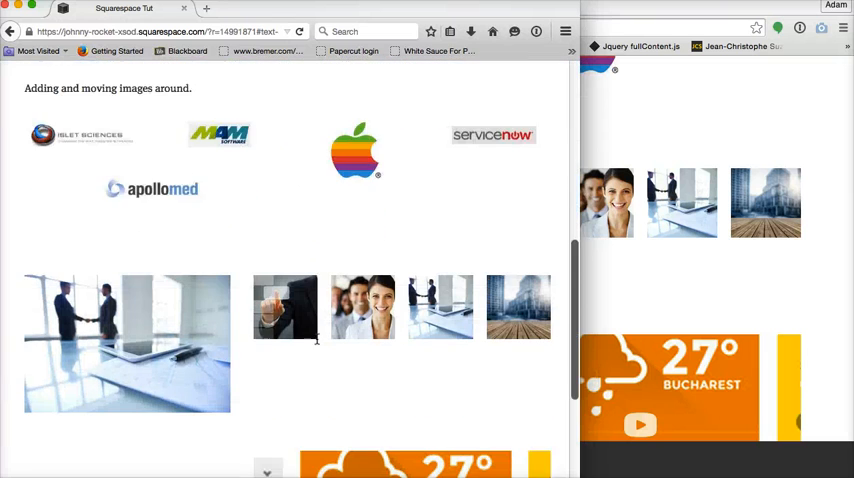
scroll("down", 3)
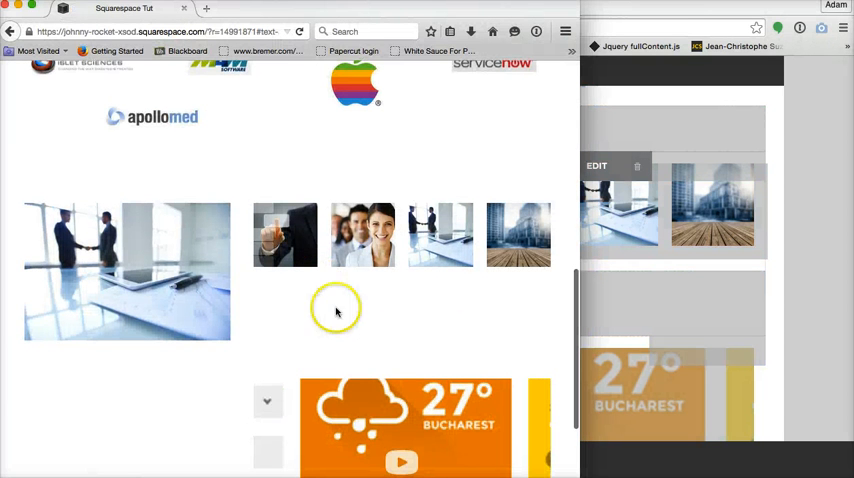
right_click(336, 310)
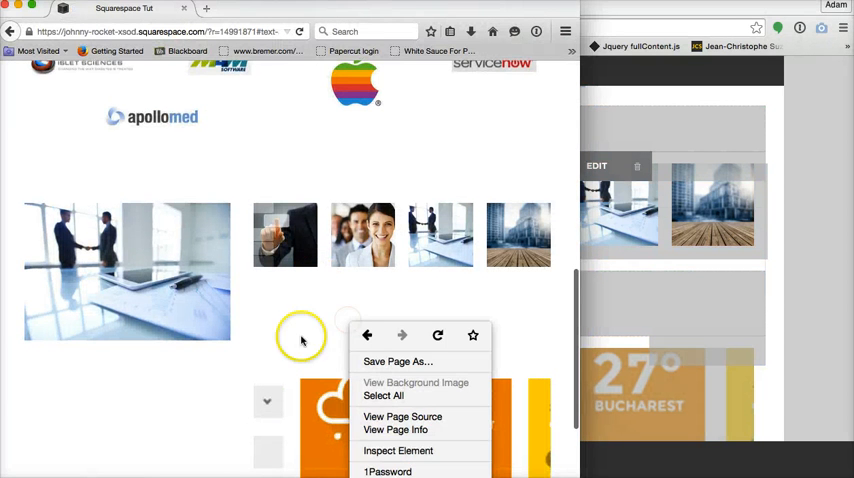
left_click(398, 450)
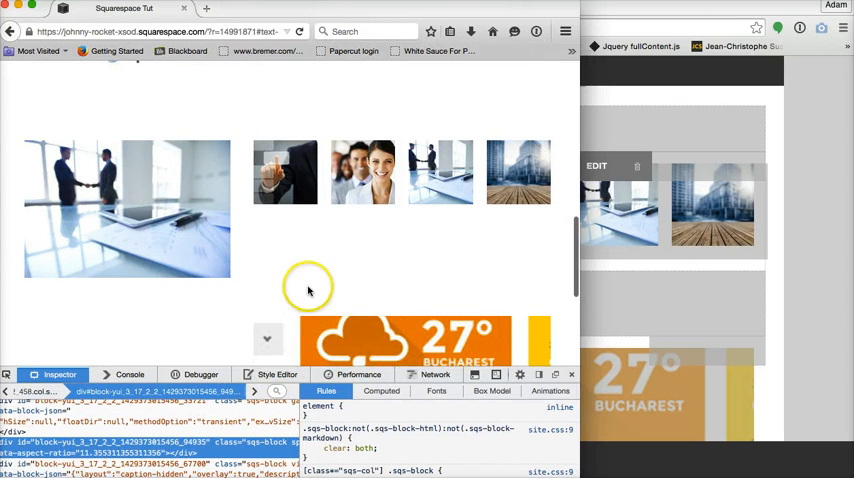
mouse_move(360, 256)
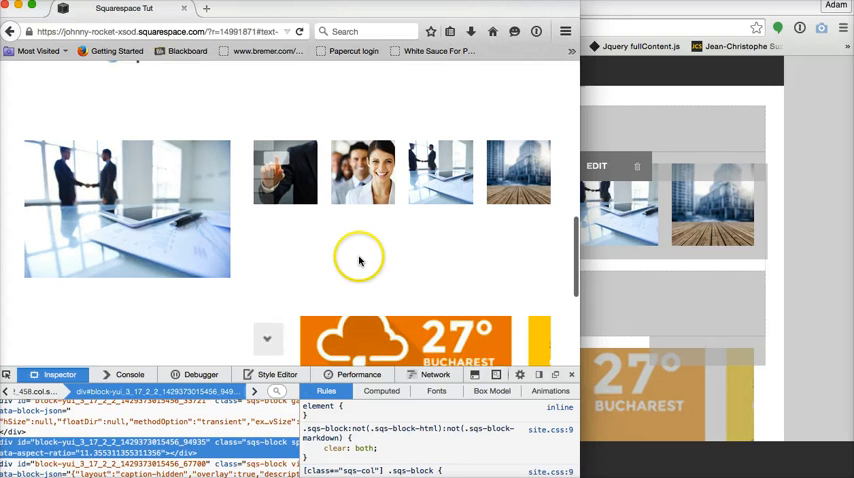
right_click(360, 258)
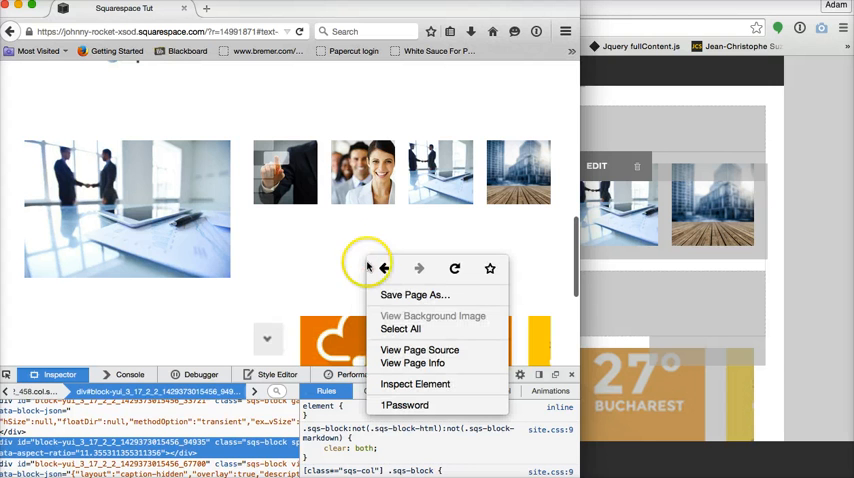
mouse_move(416, 384)
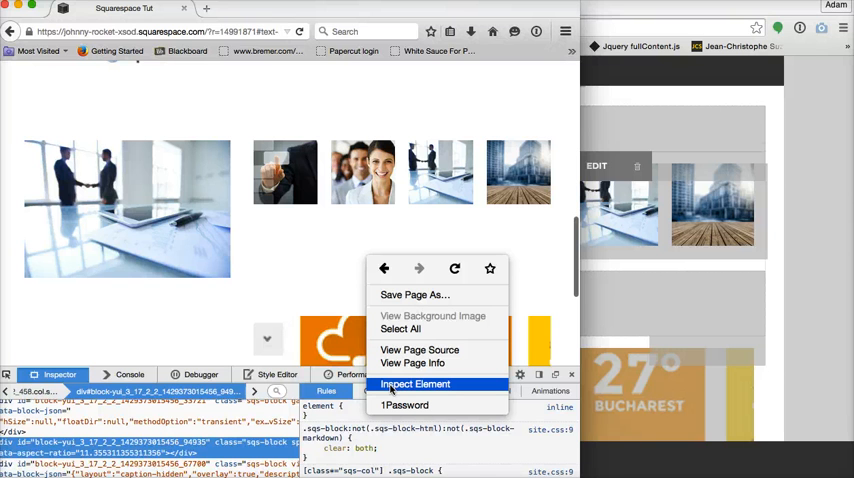
left_click(414, 384)
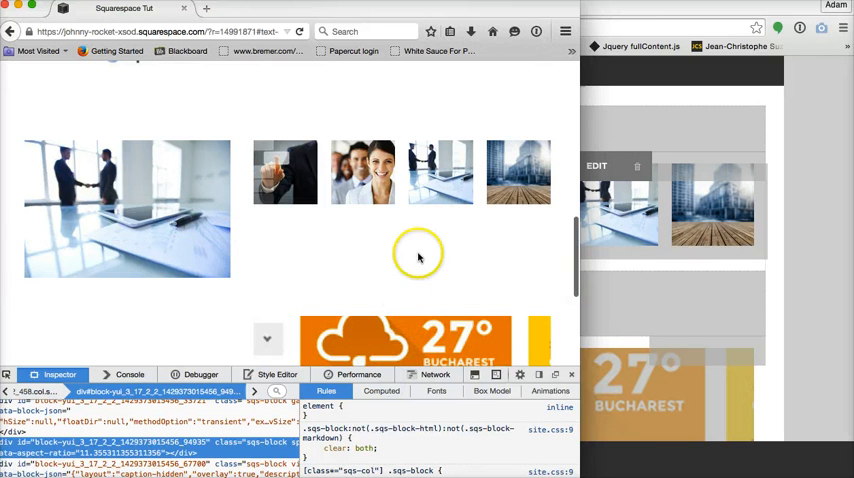
mouse_move(420, 256)
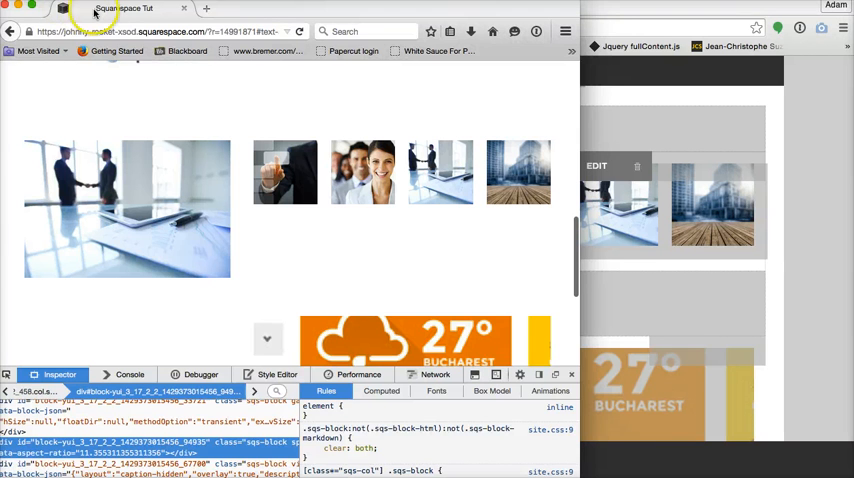
left_click(24, 4)
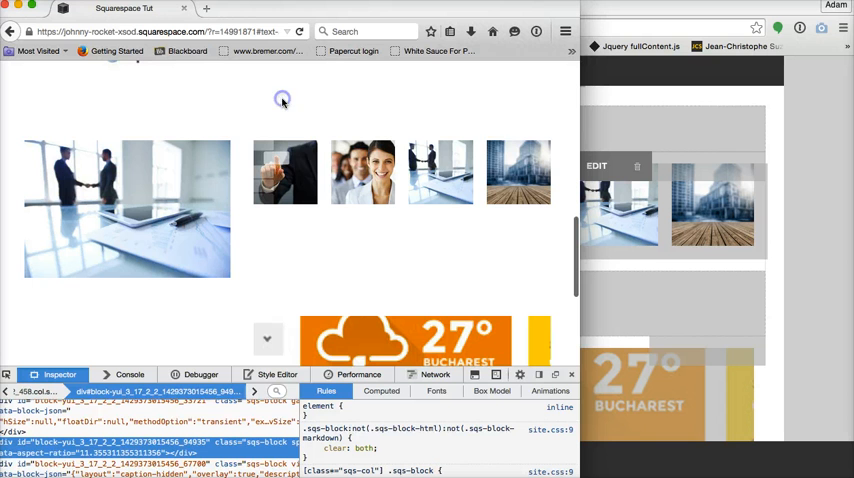
scroll("down", 3)
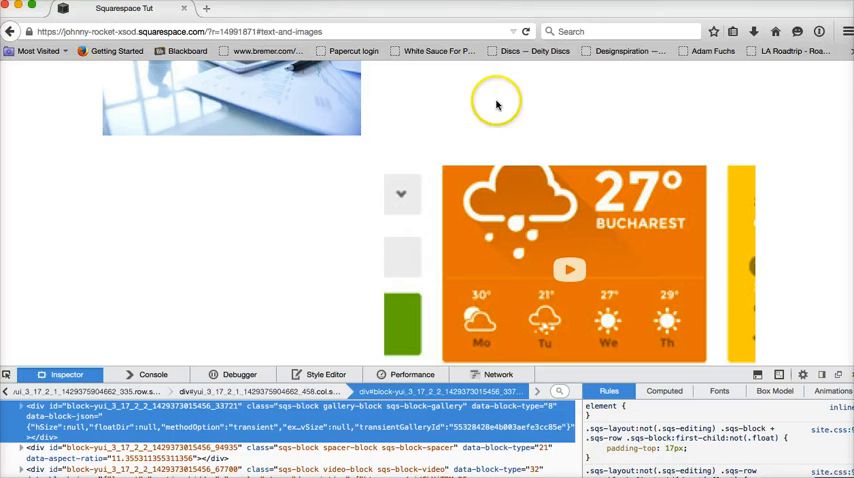
- Select the spacer block's div in the Firefox inspector to hide it with display: none
scroll("down", 3)
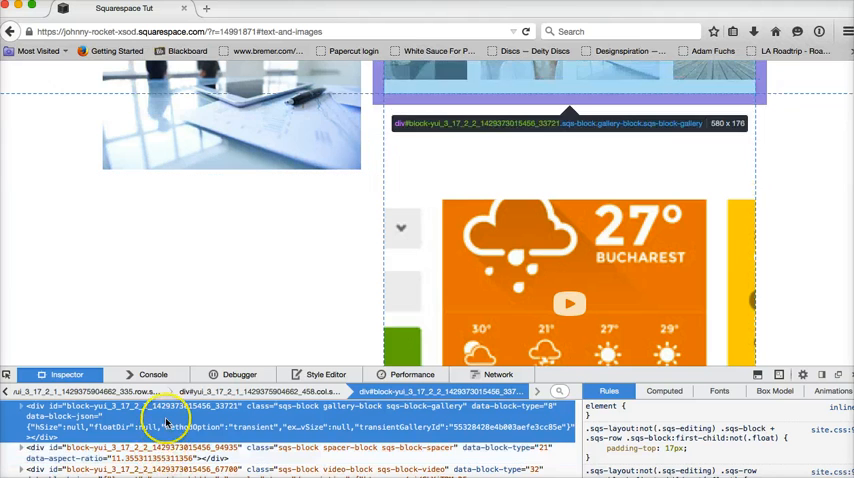
left_click(170, 452)
type("display: none;")
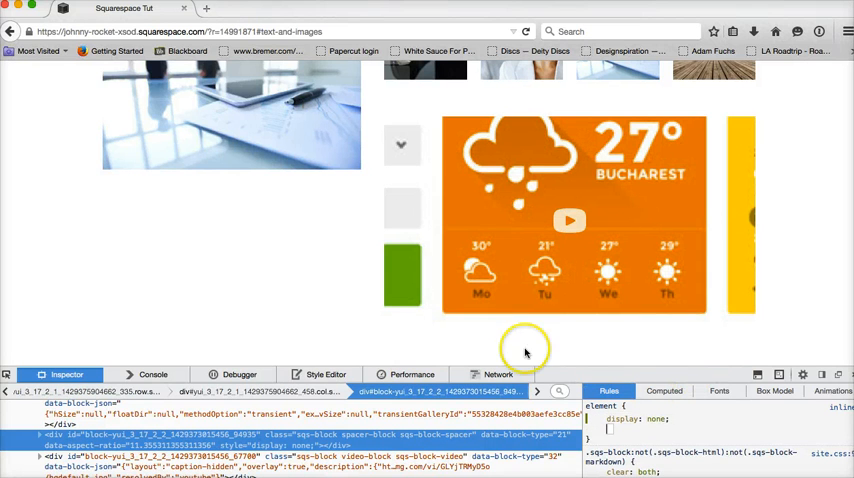
mouse_move(460, 168)
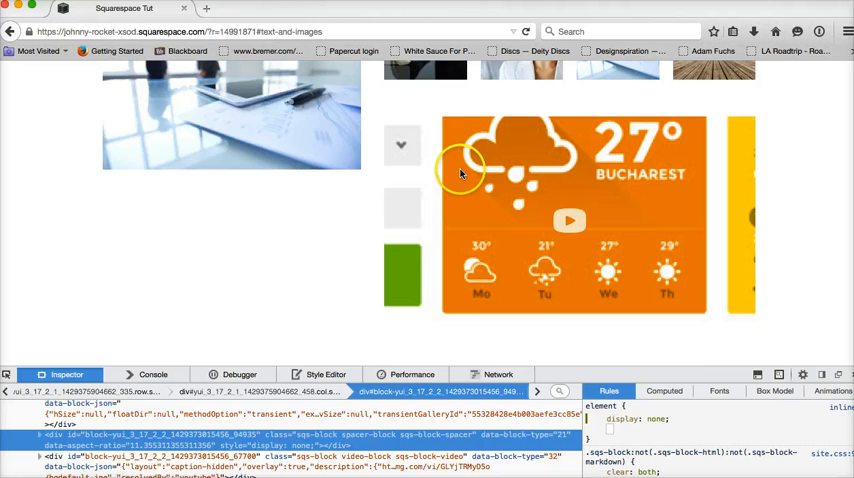
scroll("up", 3)
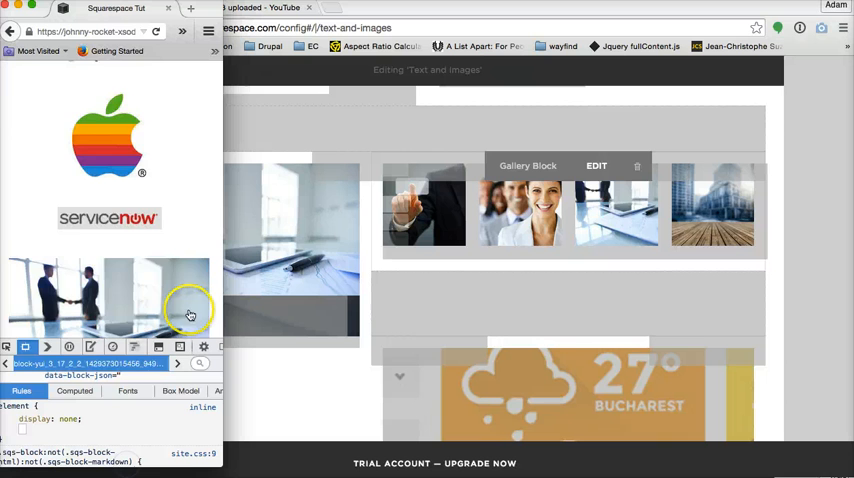
- Scroll the phone-width live page to check logos, gallery and weather video stack in one column
scroll("down", 3)
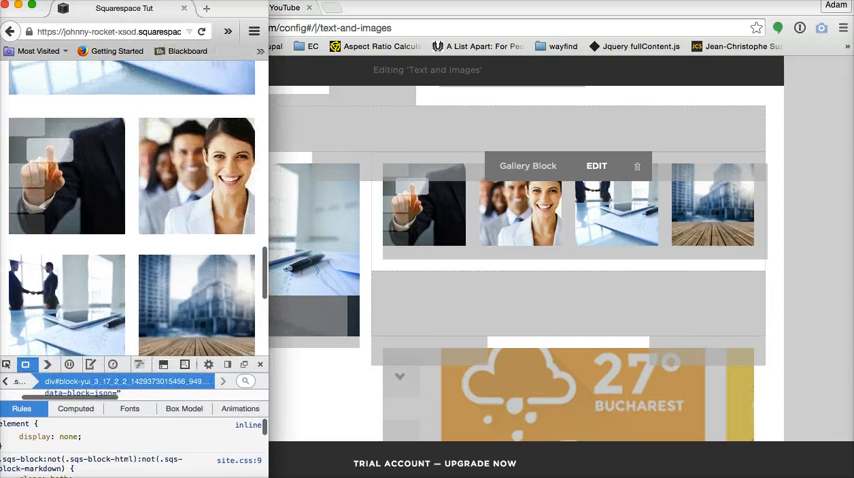
scroll("down", 3)
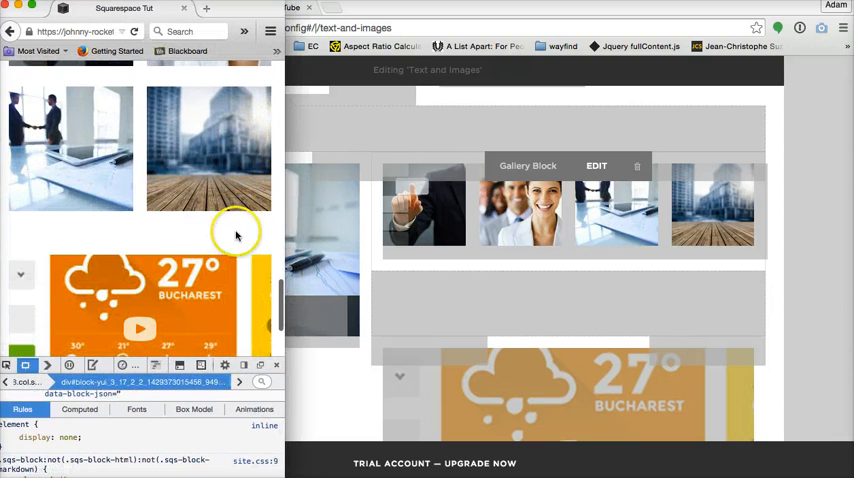
scroll("up", 3)
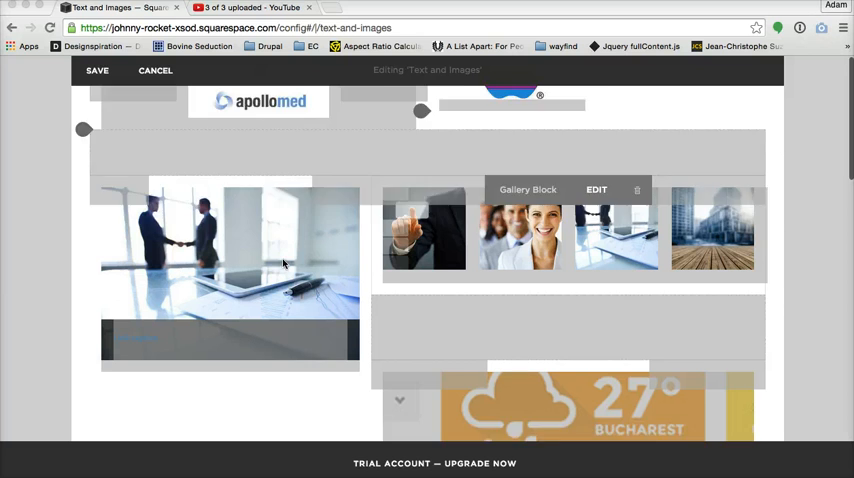
- Save the page layout and reopen the page content for editing
scroll("down", 3)
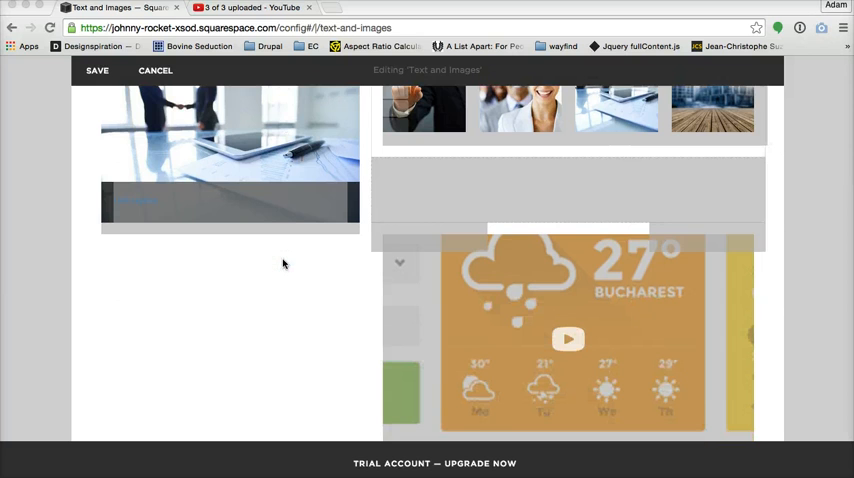
mouse_move(68, 224)
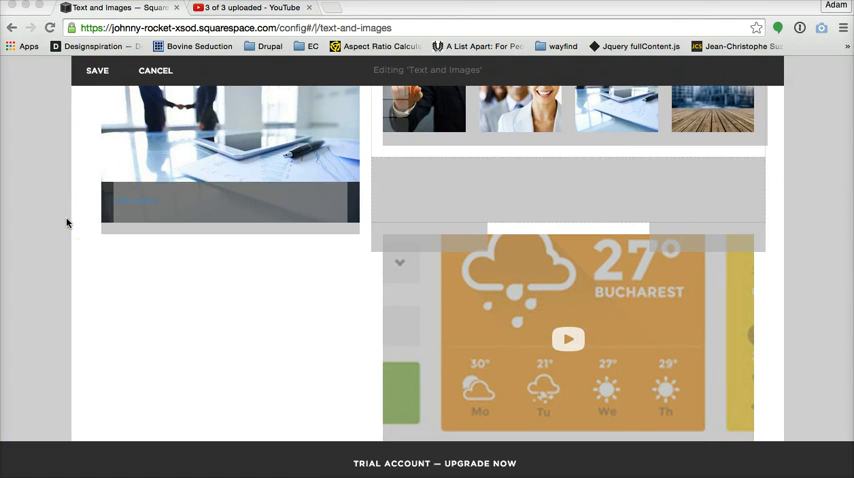
mouse_move(188, 218)
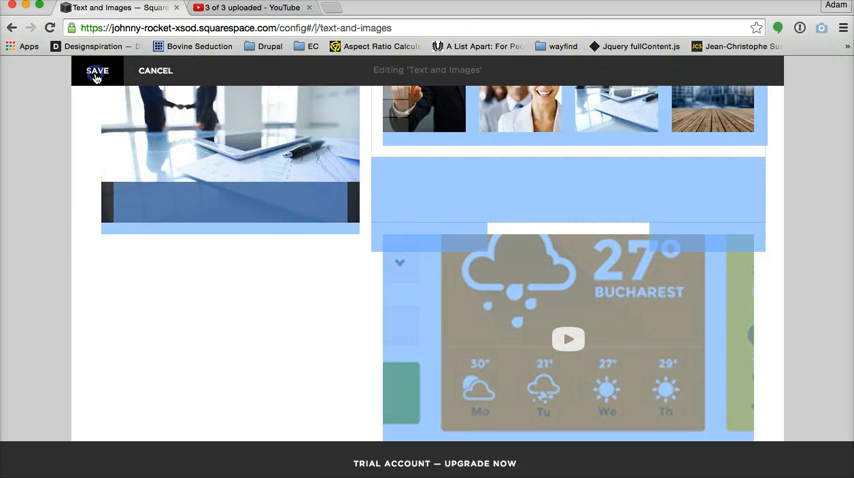
left_click(96, 70)
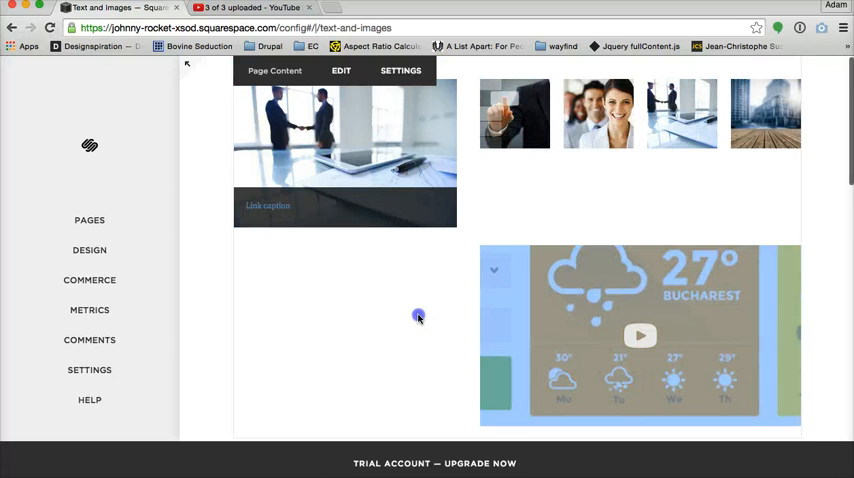
left_click(340, 70)
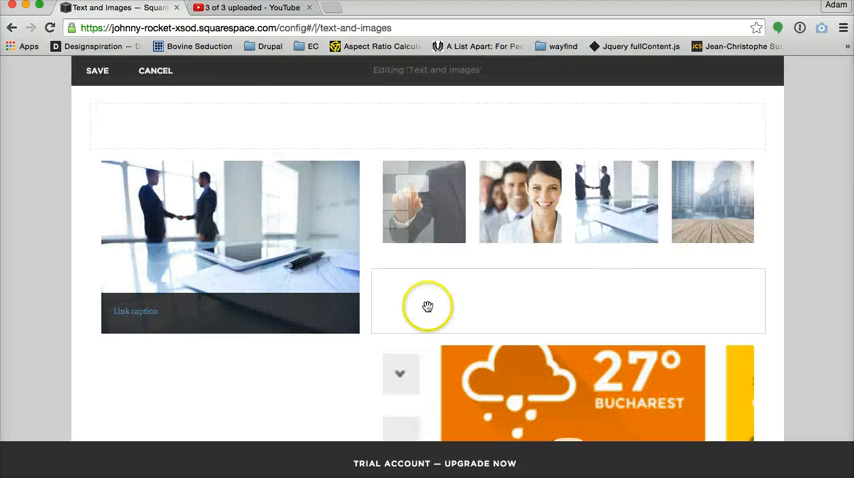
- Scroll through the editor to review the apollomed logo, handshake photo, gallery and spacer areas
scroll("down", 3)
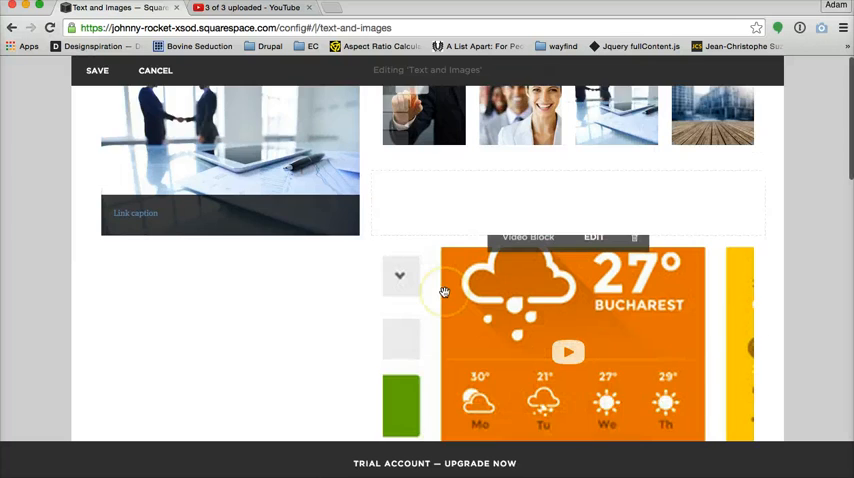
scroll("up", 3)
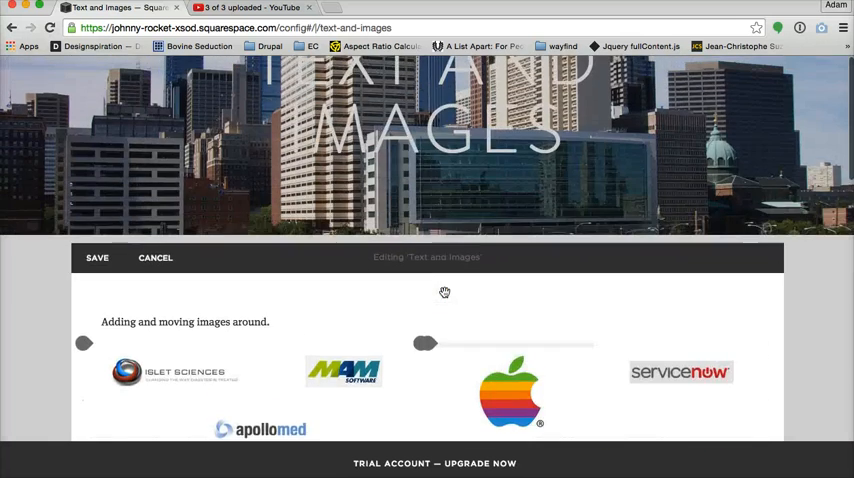
scroll("down", 3)
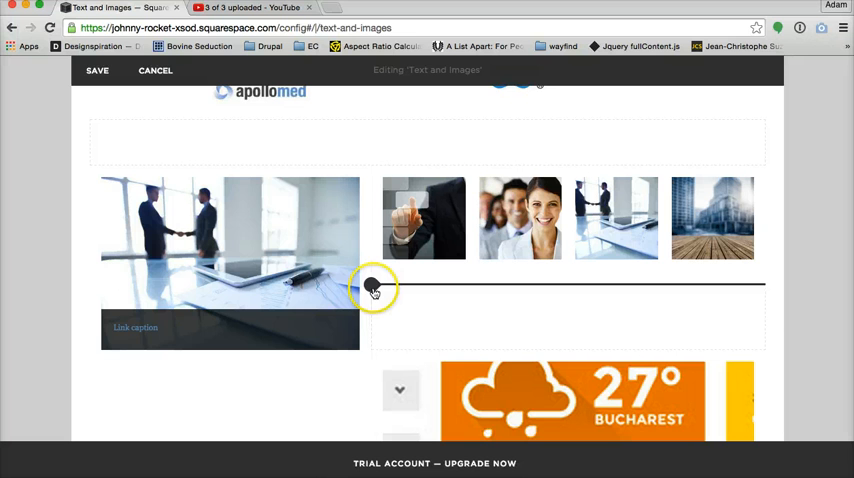
mouse_move(376, 288)
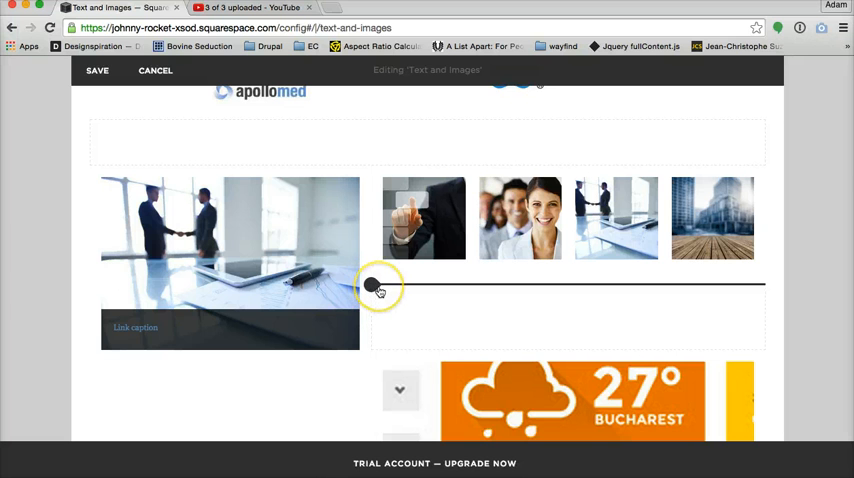
scroll("down", 3)
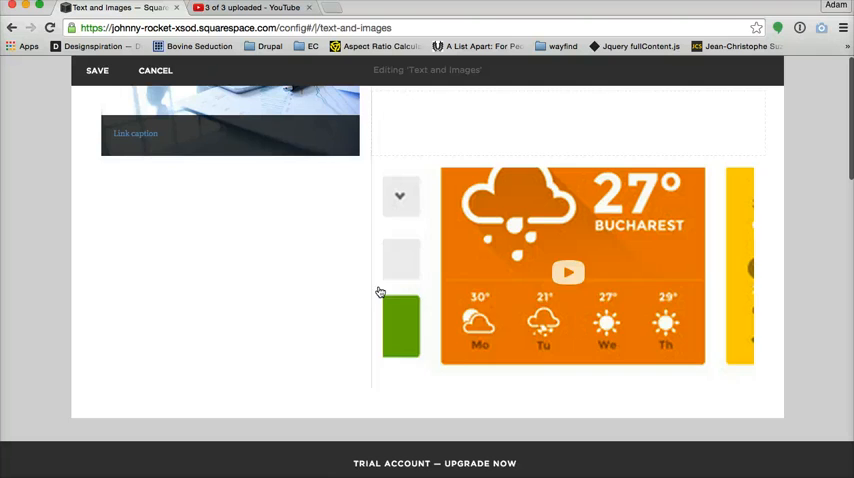
scroll("up", 3)
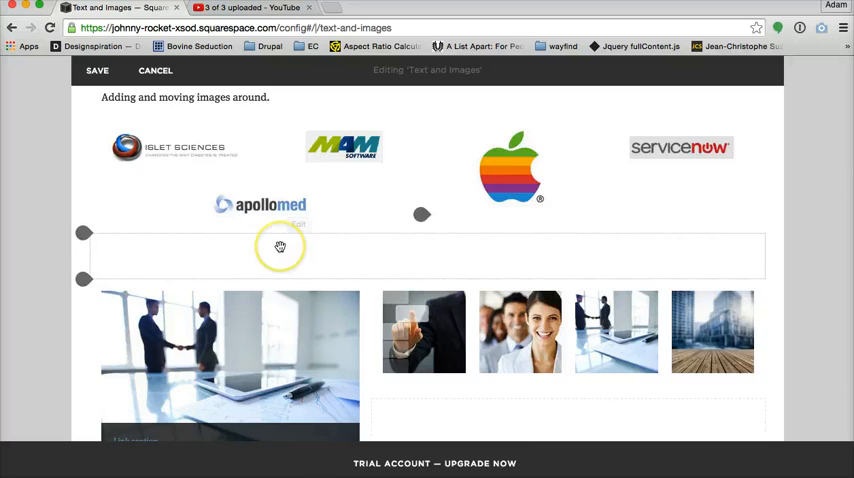
scroll("down", 3)
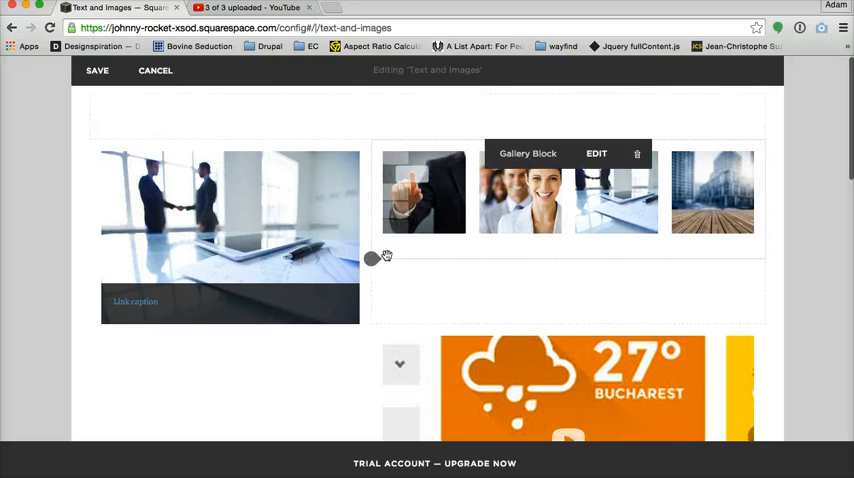
scroll("up", 3)
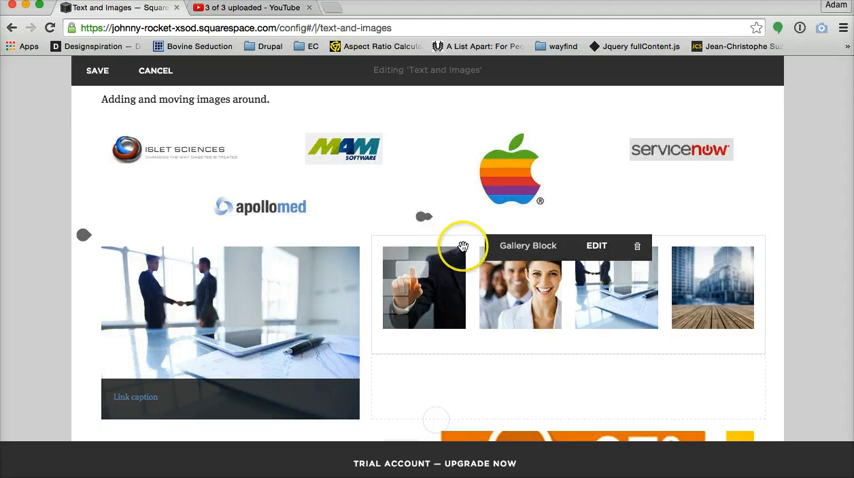
scroll("up", 3)
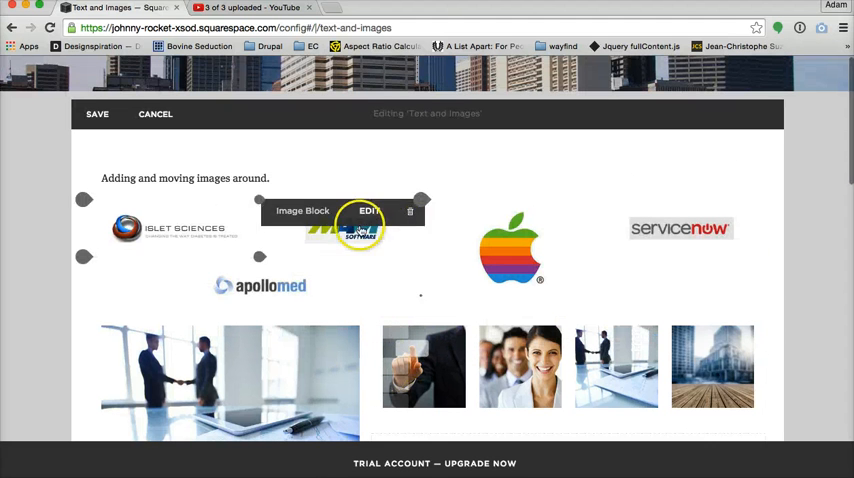